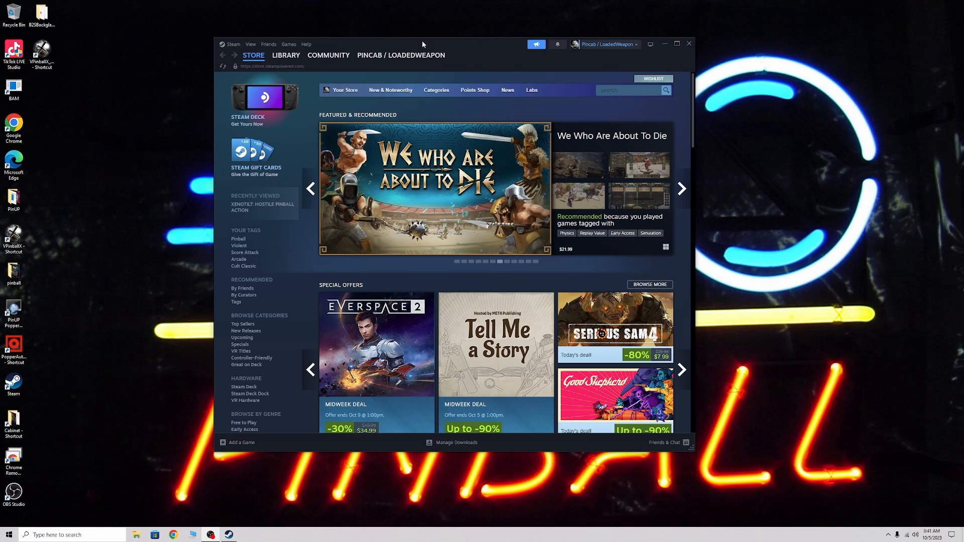
- Show the Steam games library listing the eleven pinball titles, including Pinball FX3
click(400, 55)
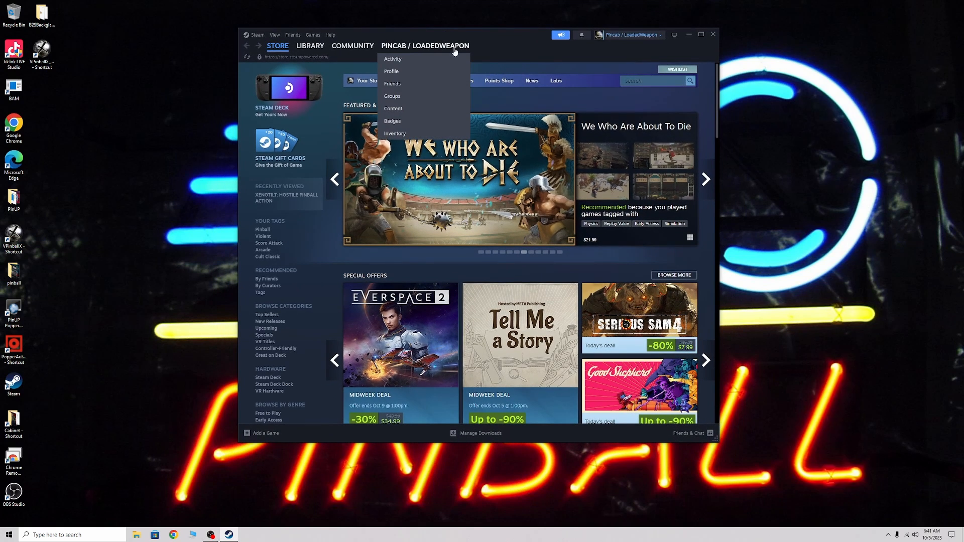
mouse_move(454, 50)
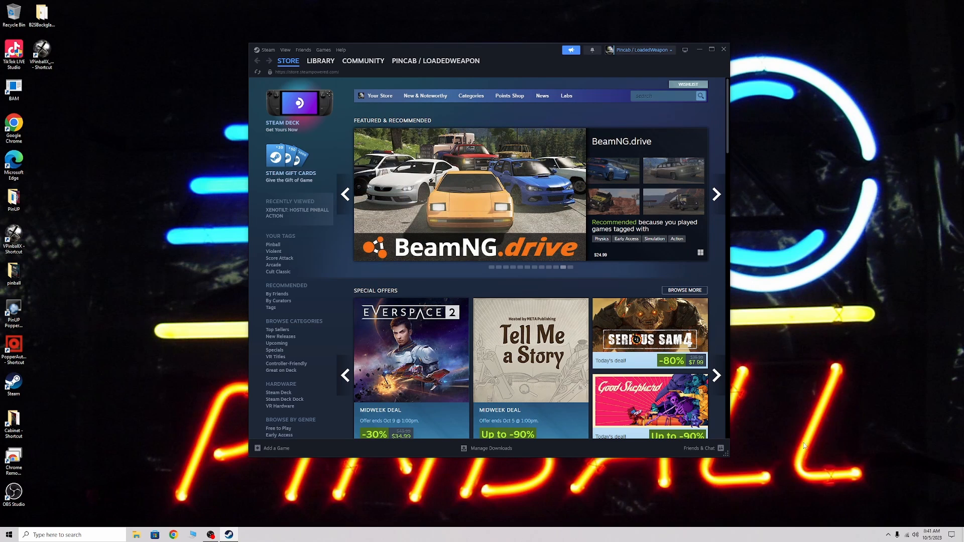
mouse_move(806, 466)
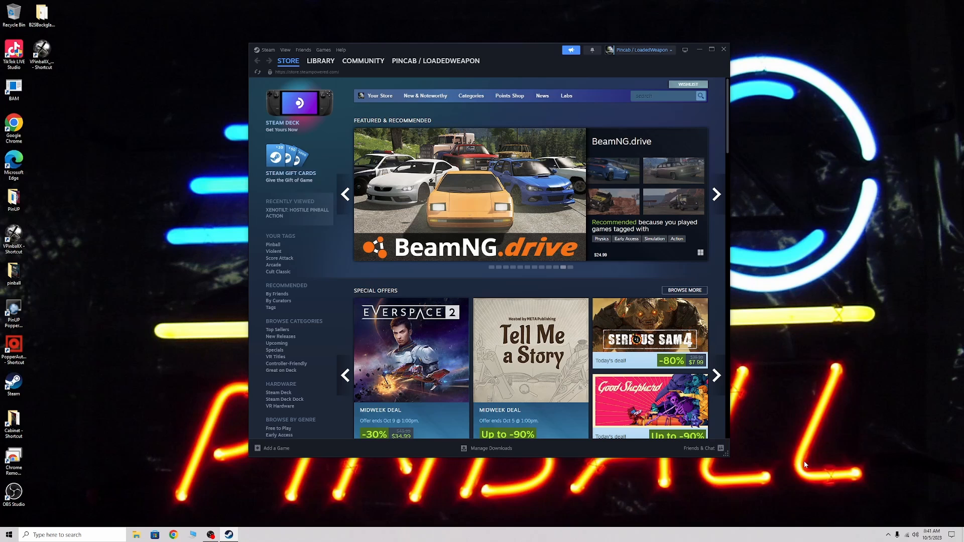
mouse_move(808, 467)
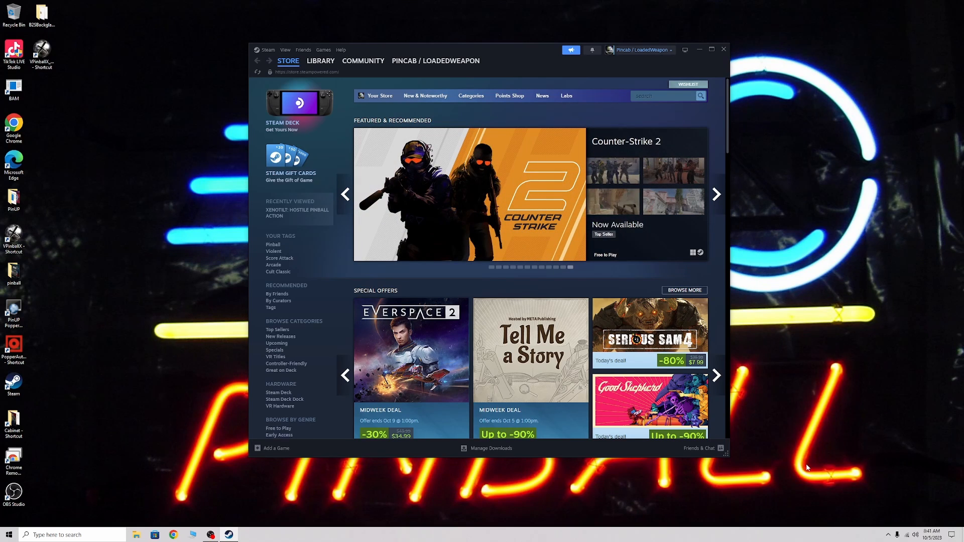
mouse_move(521, 62)
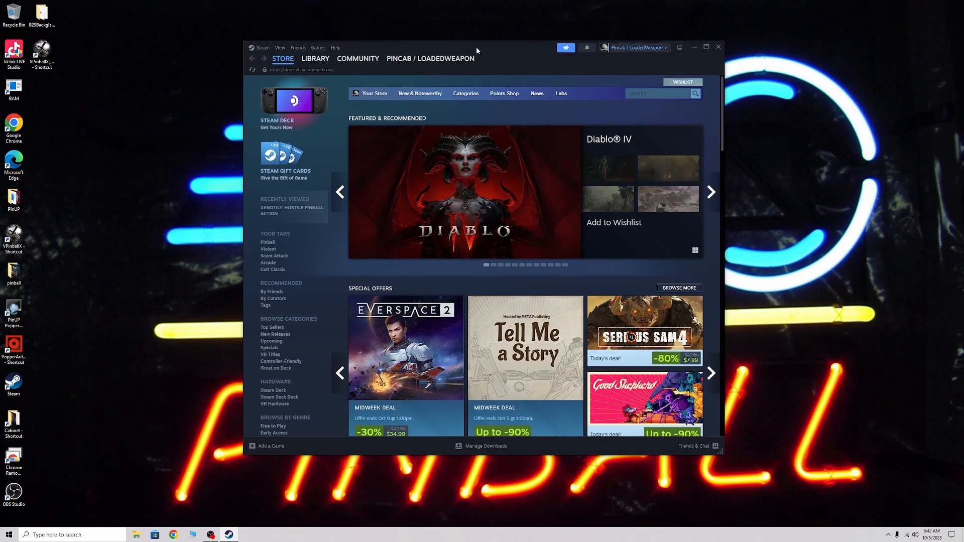
click(318, 47)
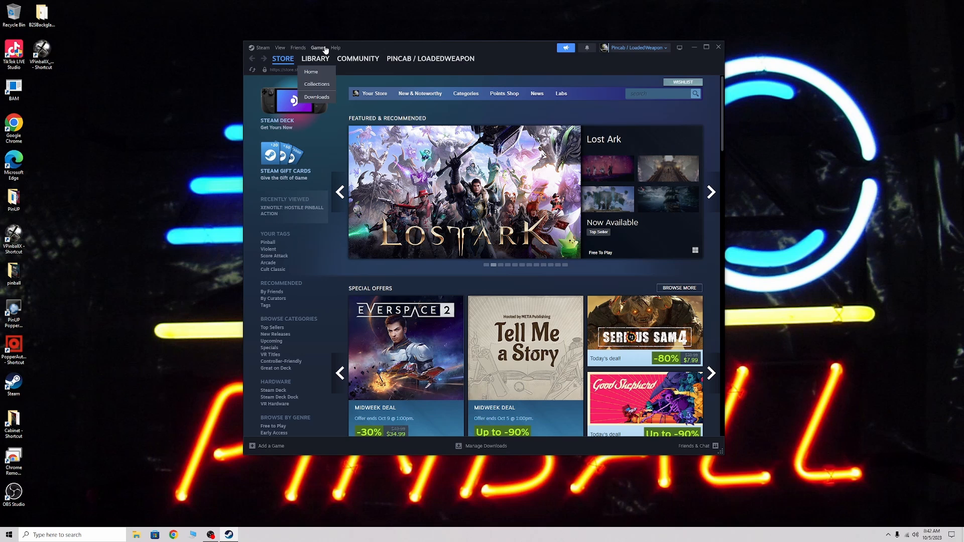
click(318, 47)
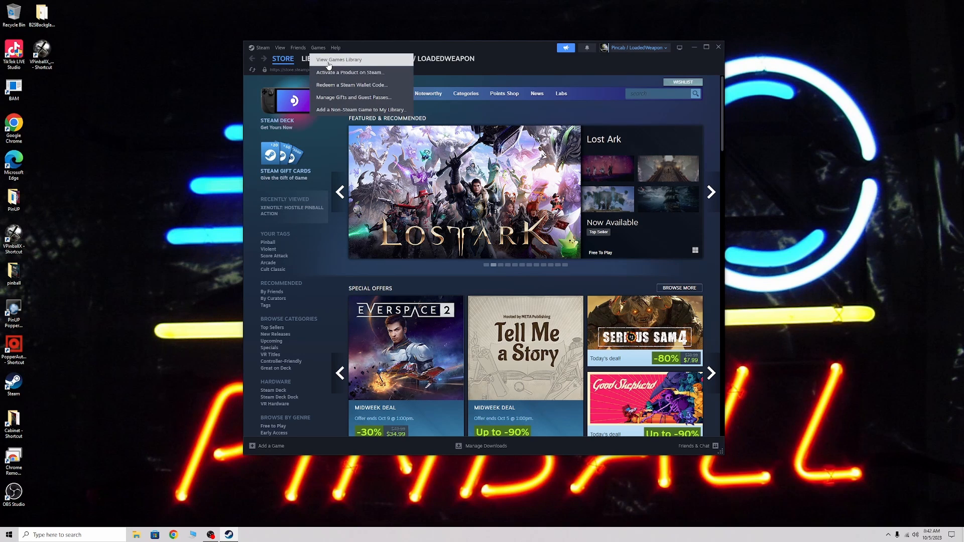
click(338, 60)
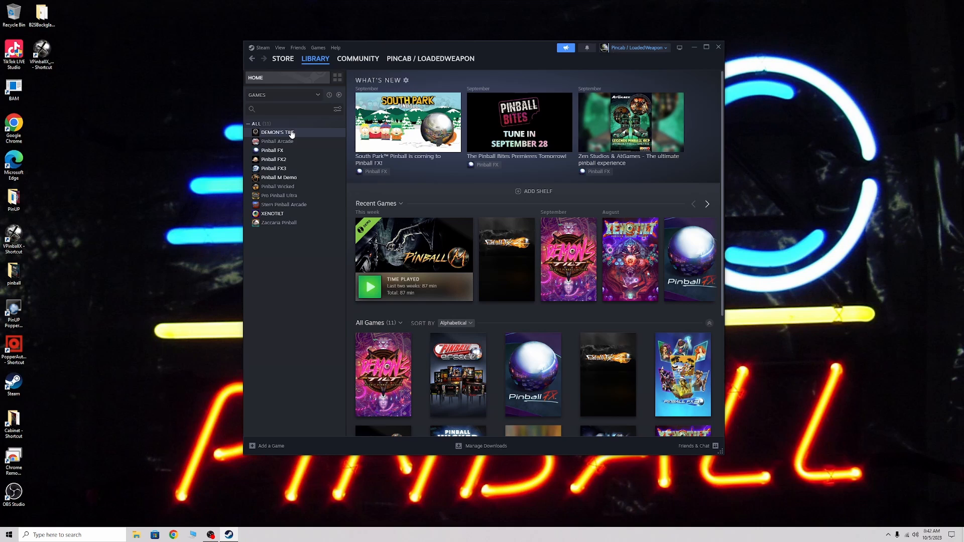
mouse_move(272, 151)
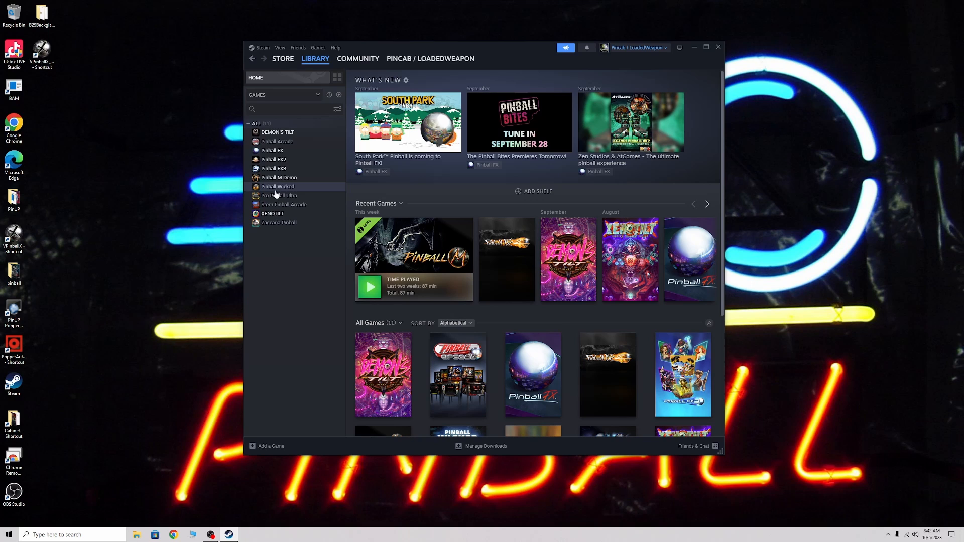
mouse_move(275, 188)
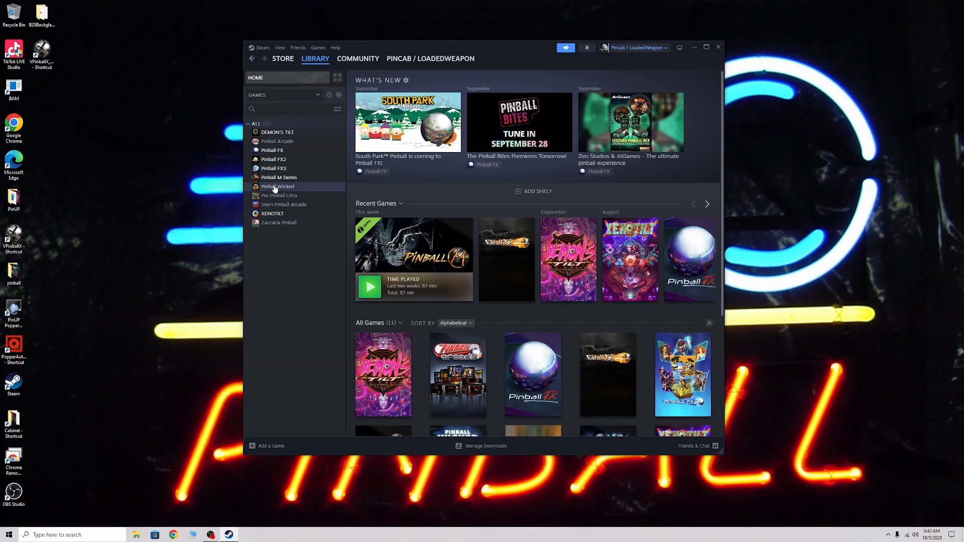
mouse_move(279, 196)
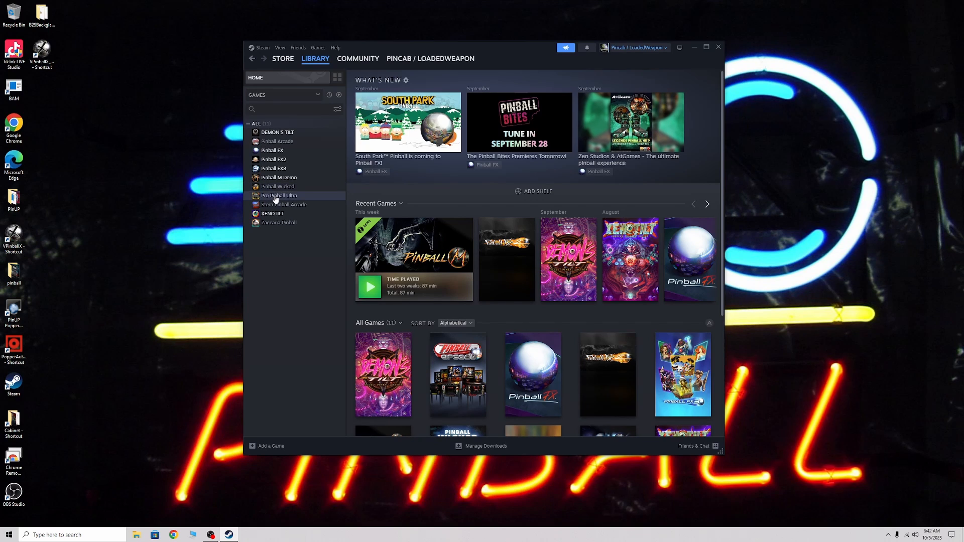
mouse_move(283, 204)
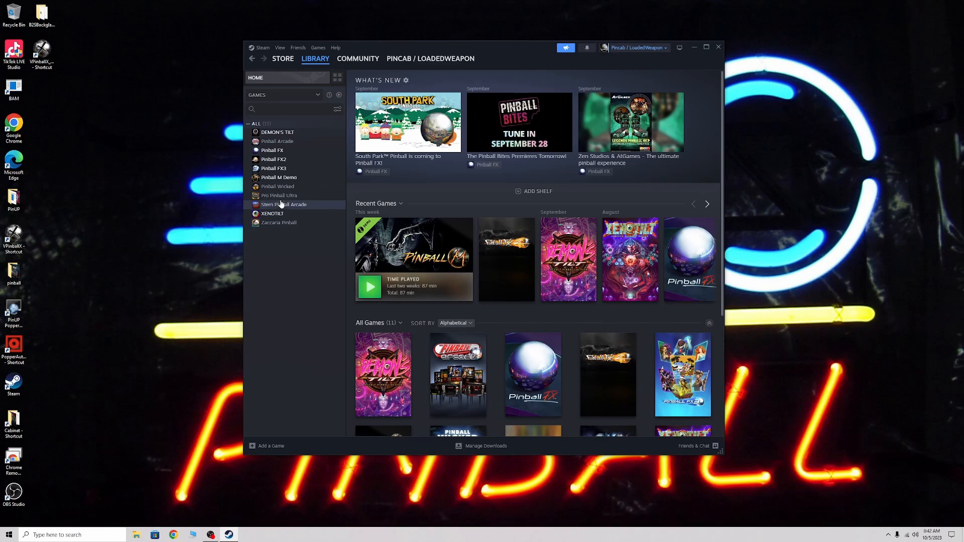
mouse_move(278, 222)
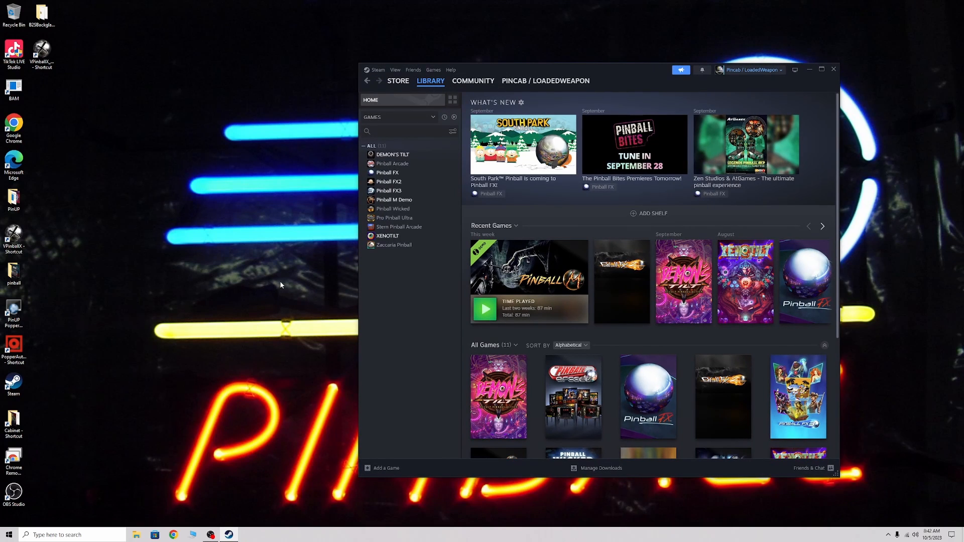
mouse_move(280, 276)
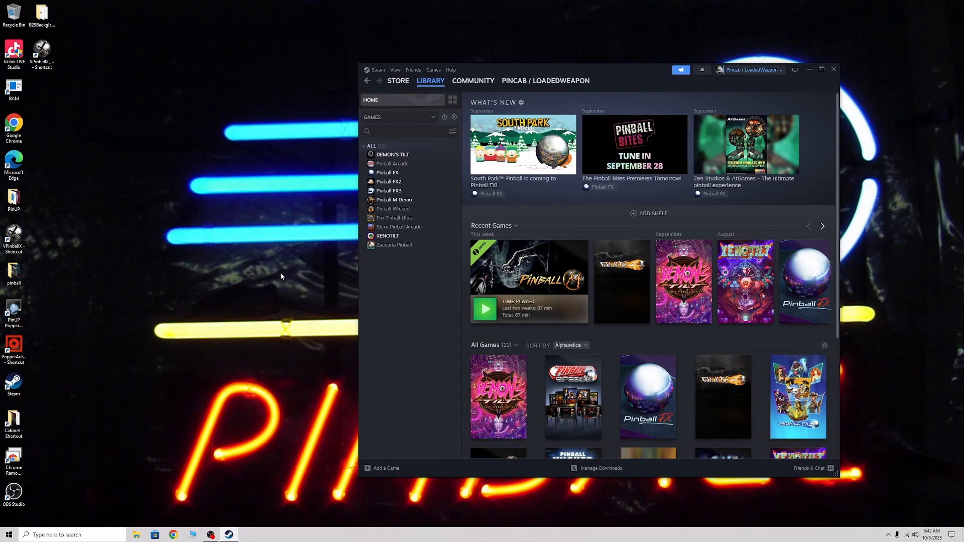
- Open Windows' USB game controllers settings from the taskbar search
click(71, 535)
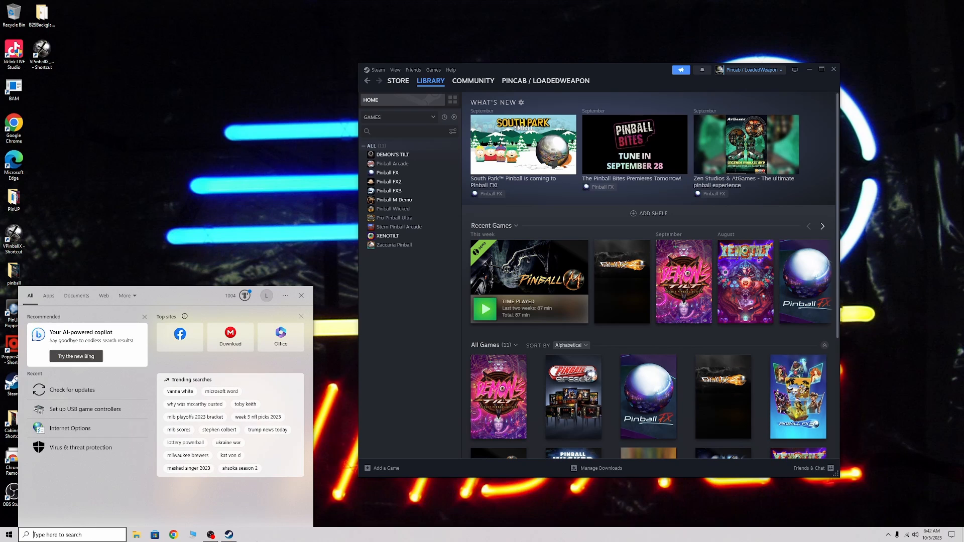
text(calculator)
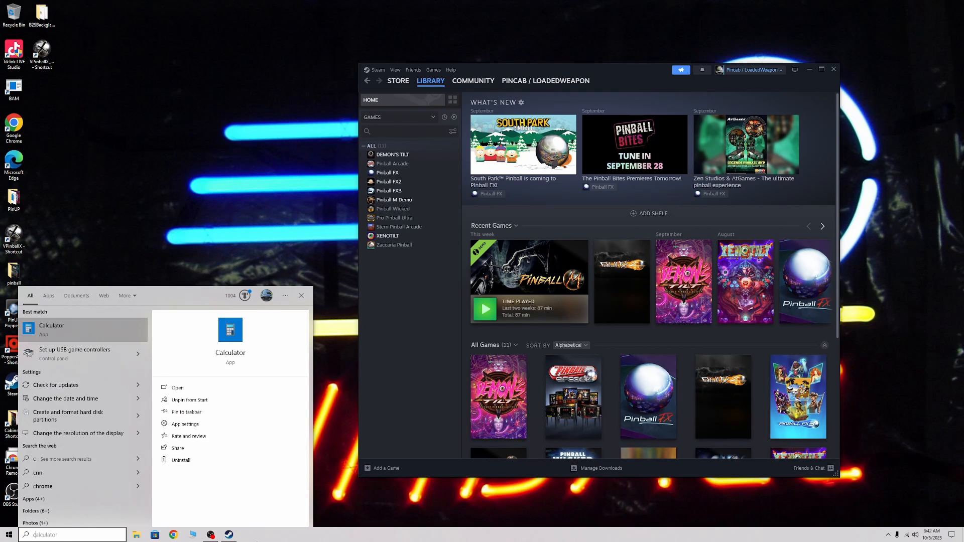
text(control Panel)
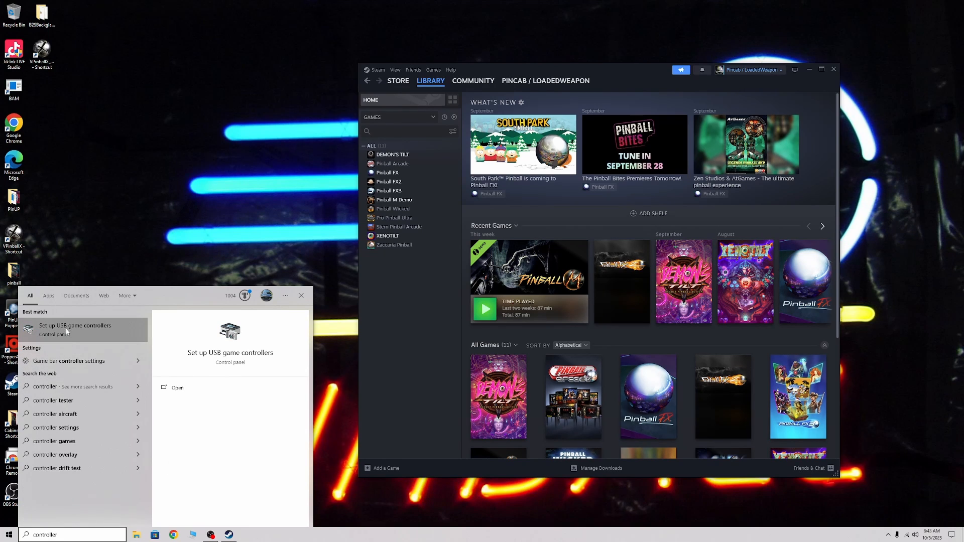
click(75, 328)
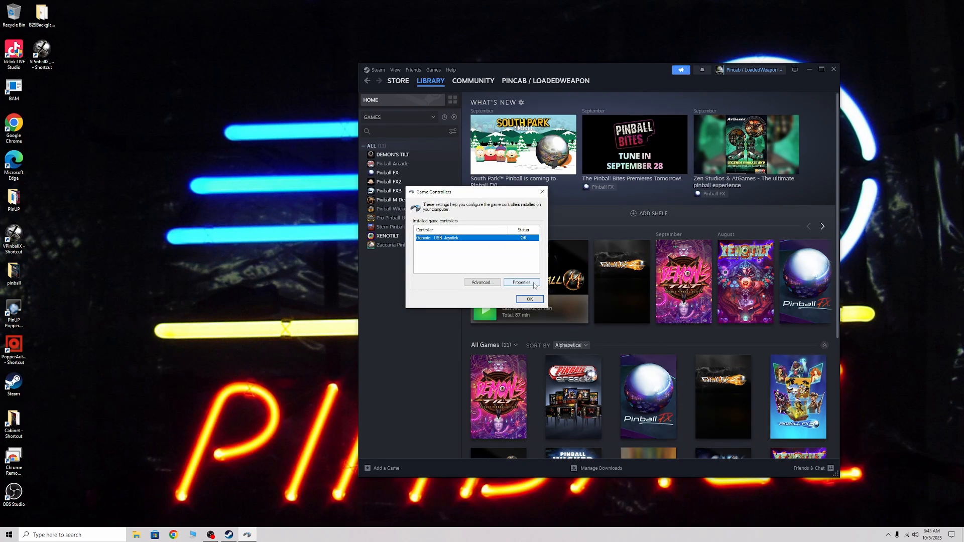
- Test the Generic USB Joystick's buttons and axes, then close its properties
click(520, 282)
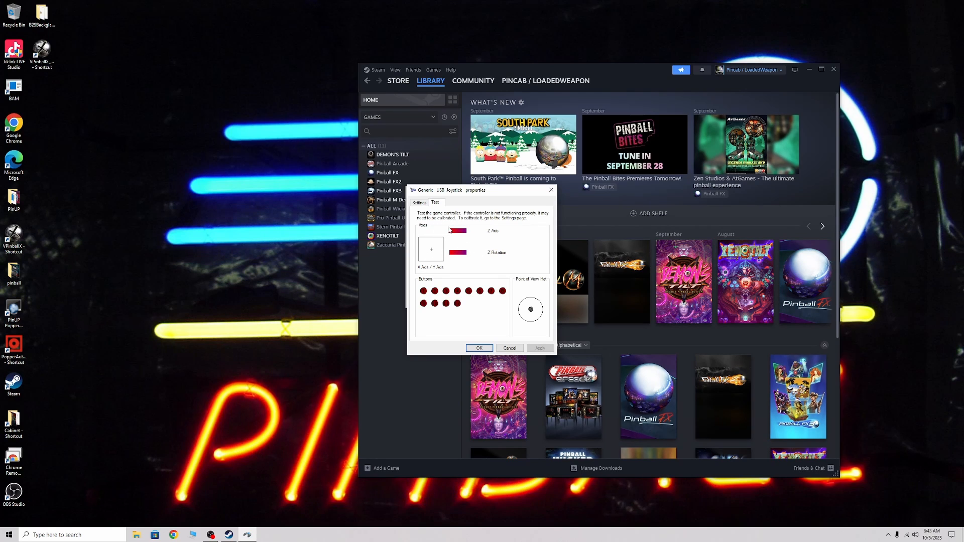
mouse_move(504, 266)
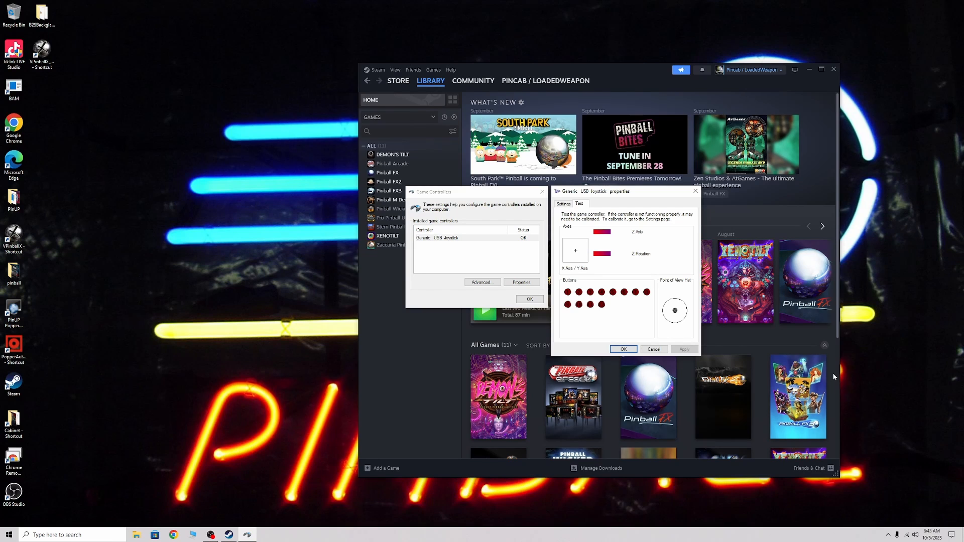
mouse_move(930, 477)
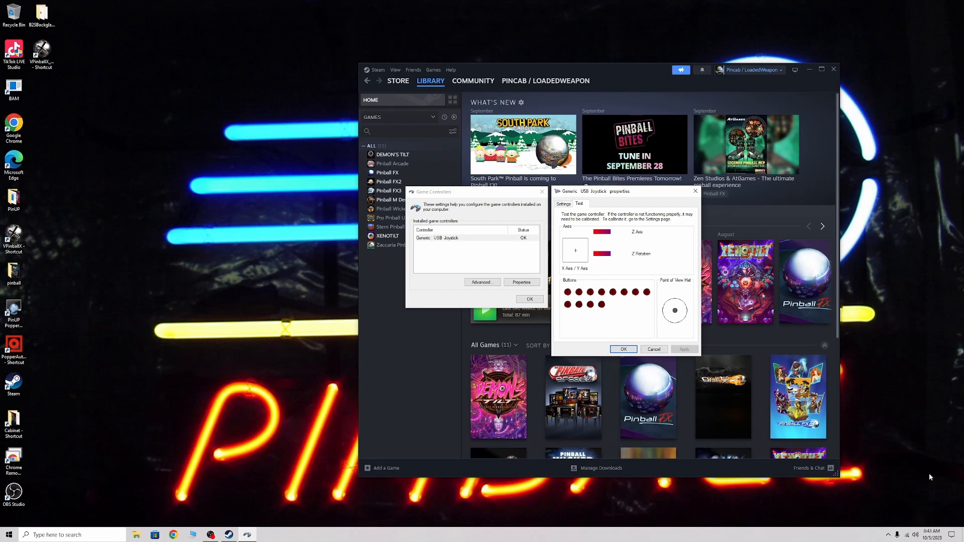
mouse_move(692, 309)
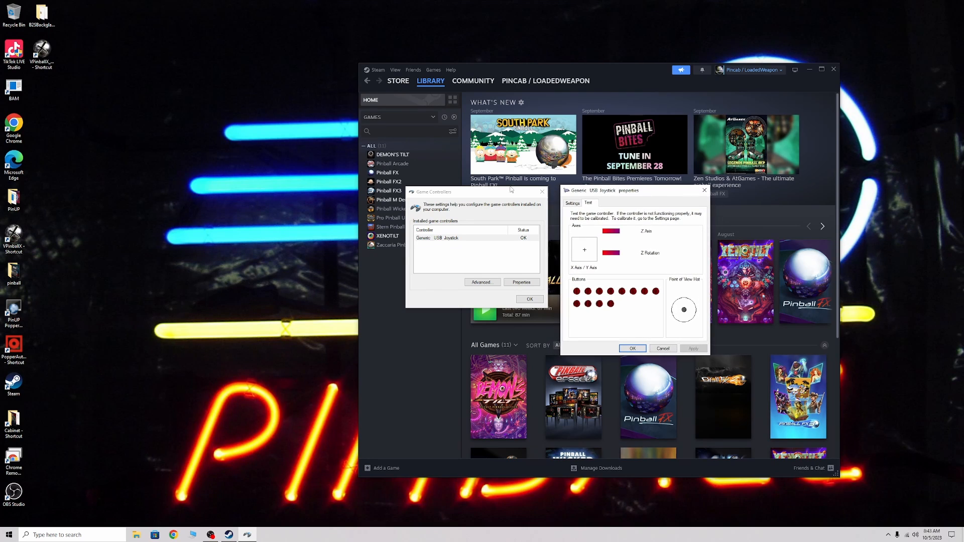
mouse_move(663, 189)
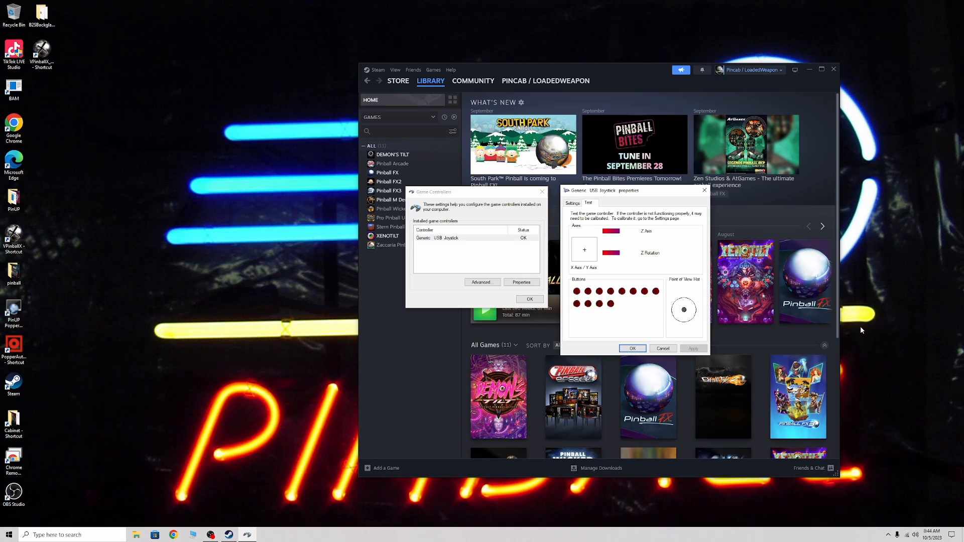
mouse_move(880, 340)
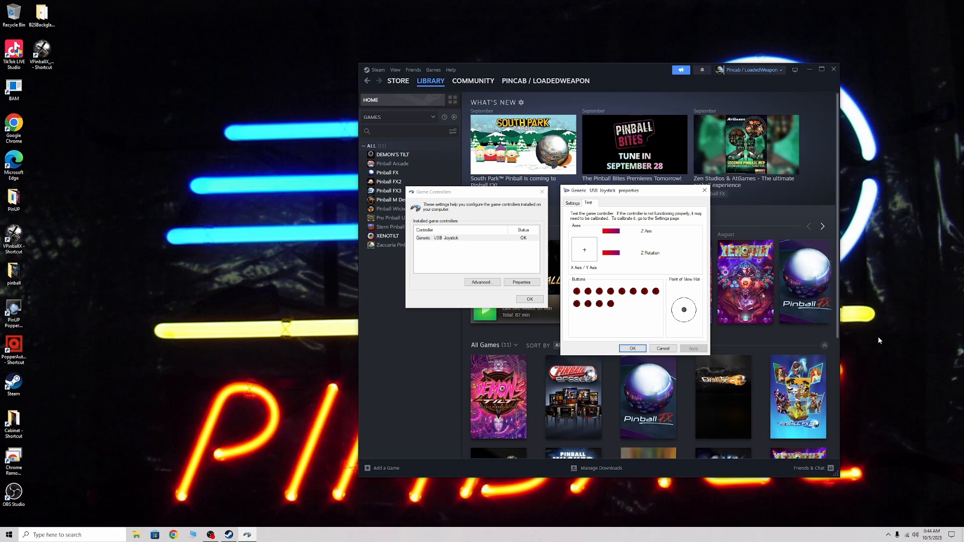
mouse_move(939, 327)
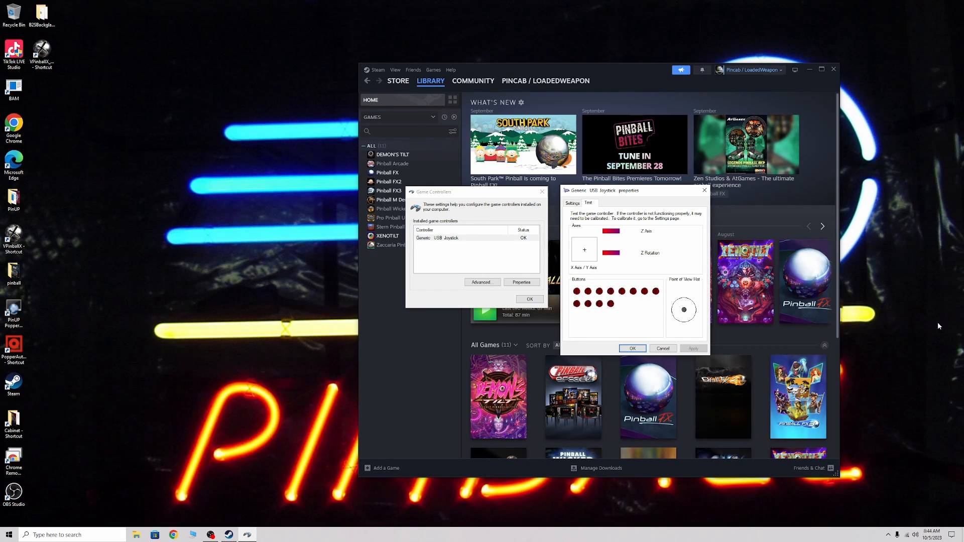
mouse_move(948, 314)
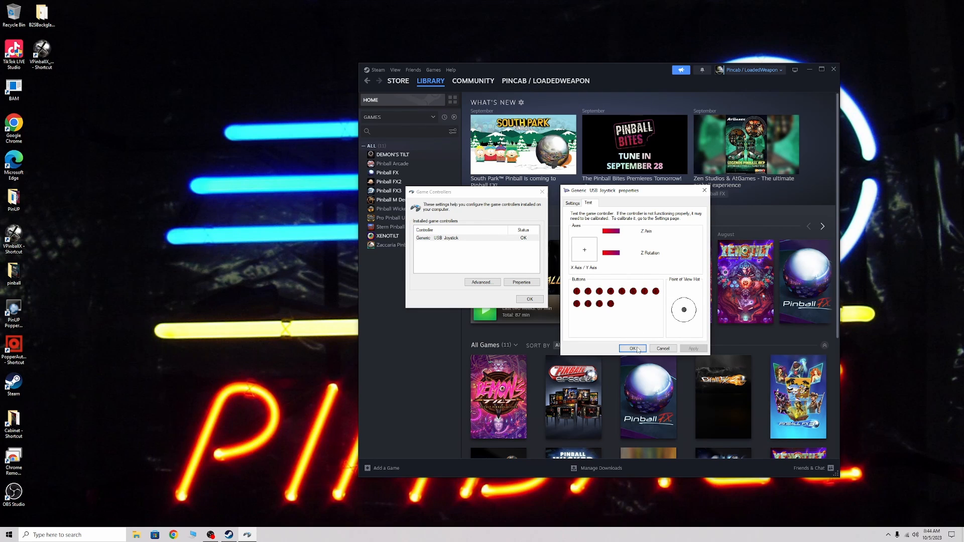
click(633, 349)
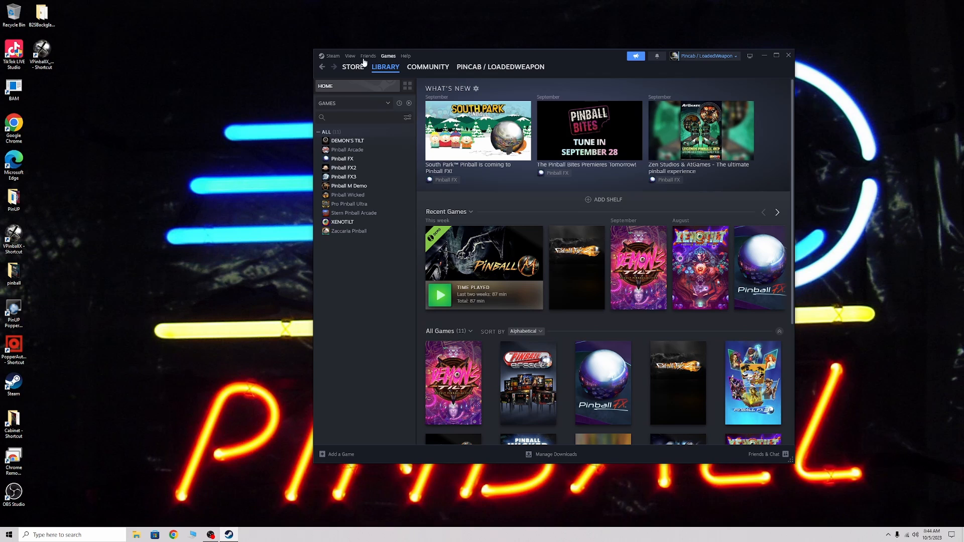
- Turn on 'Enable Steam Input for generic controllers' in Steam's Controller settings
click(332, 56)
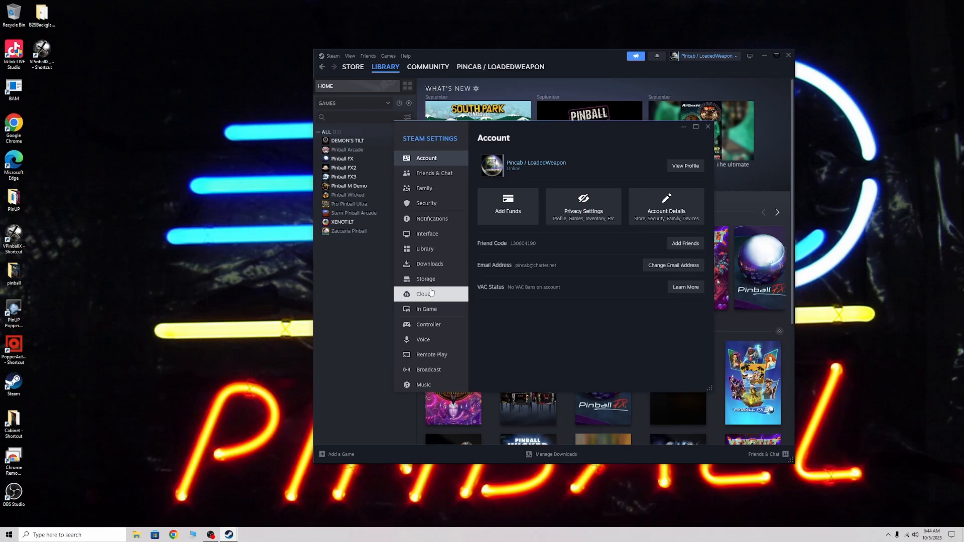
click(428, 324)
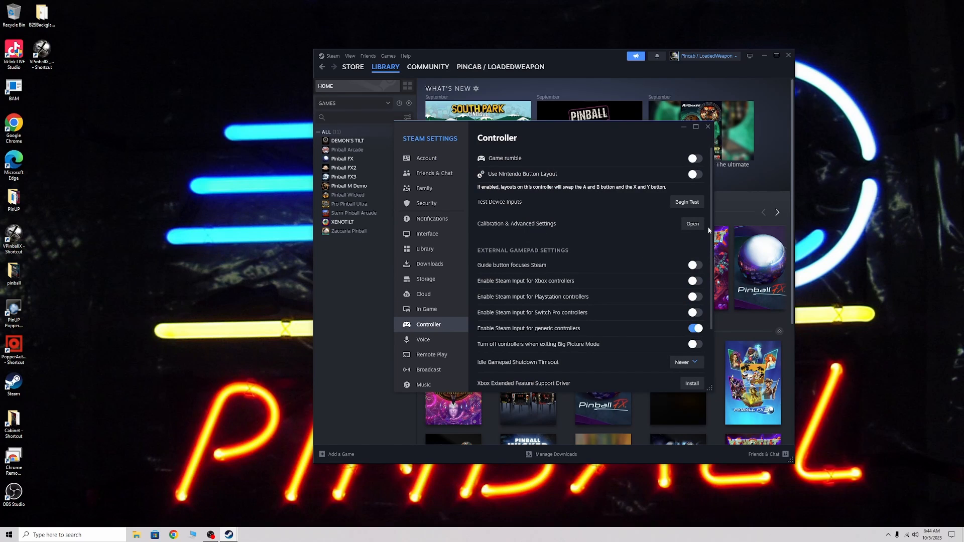
scroll(down, 3)
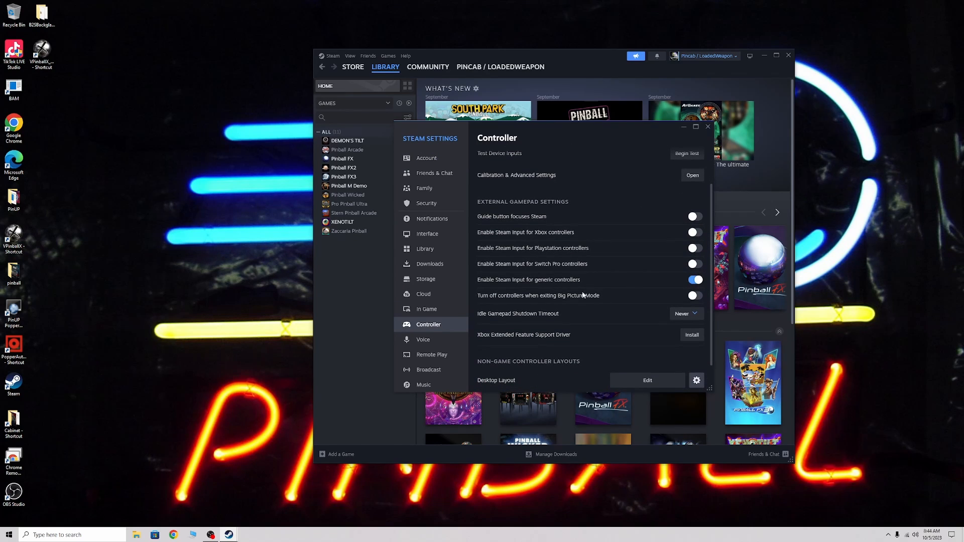
mouse_move(542, 283)
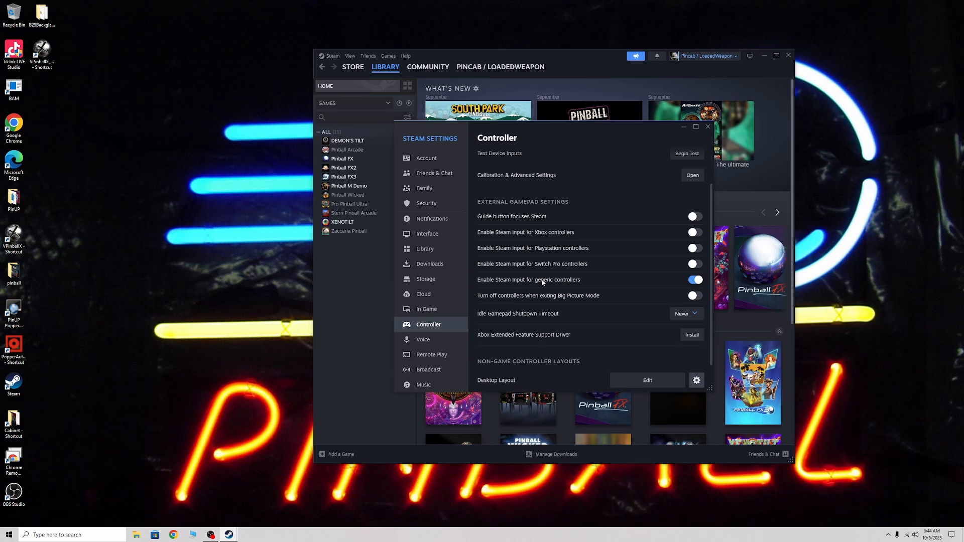
click(694, 280)
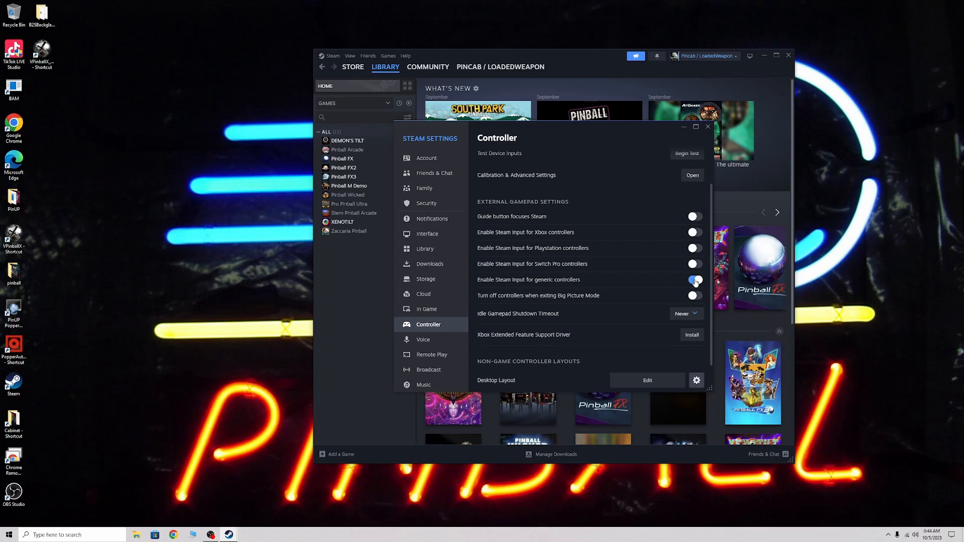
click(693, 279)
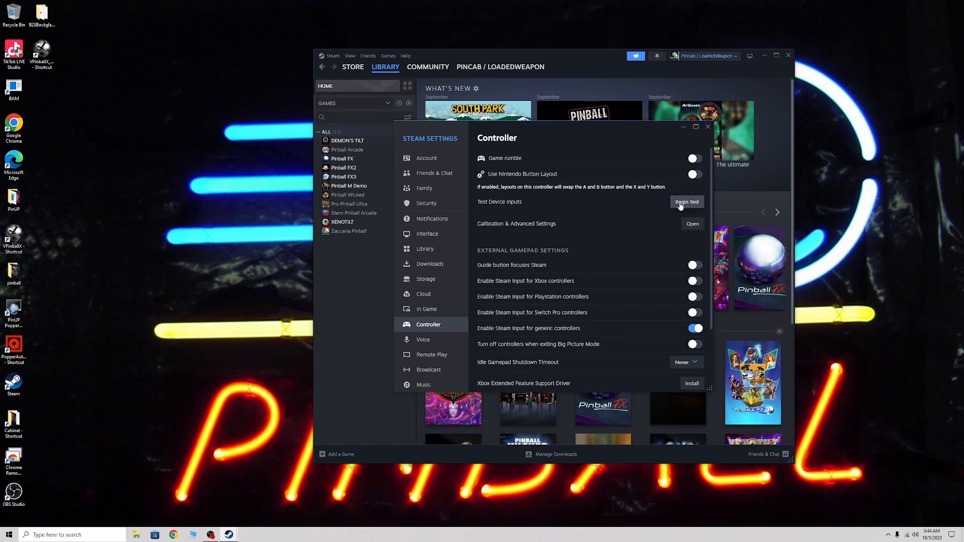
click(687, 202)
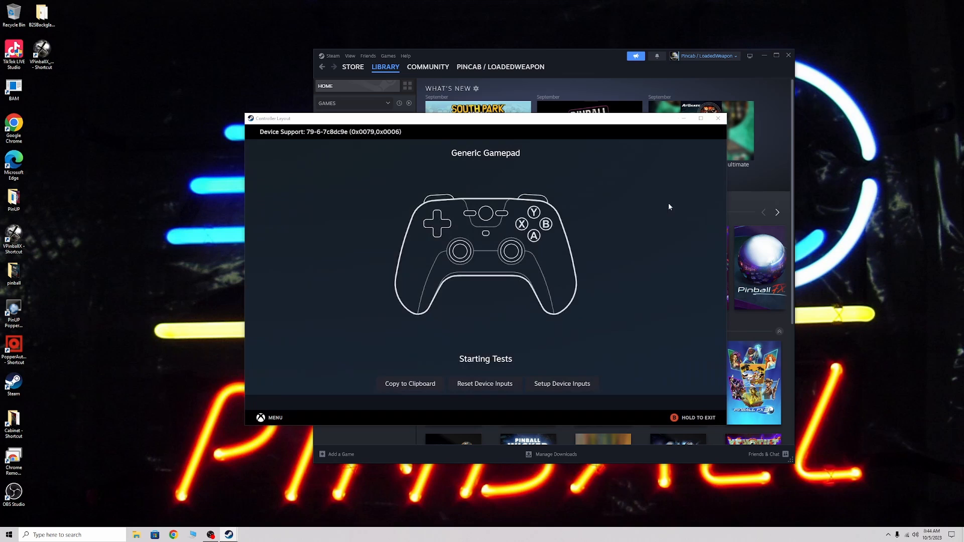
click(560, 354)
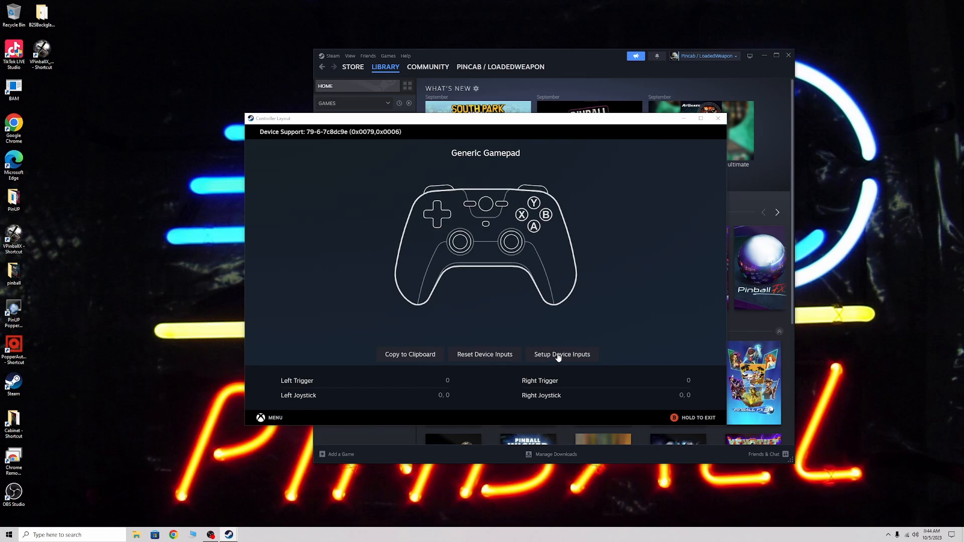
mouse_move(563, 341)
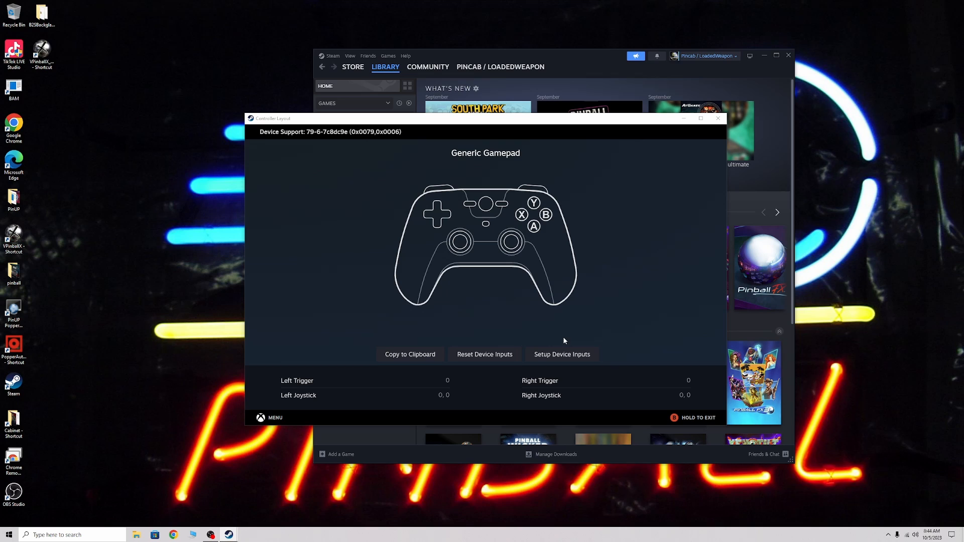
mouse_move(754, 500)
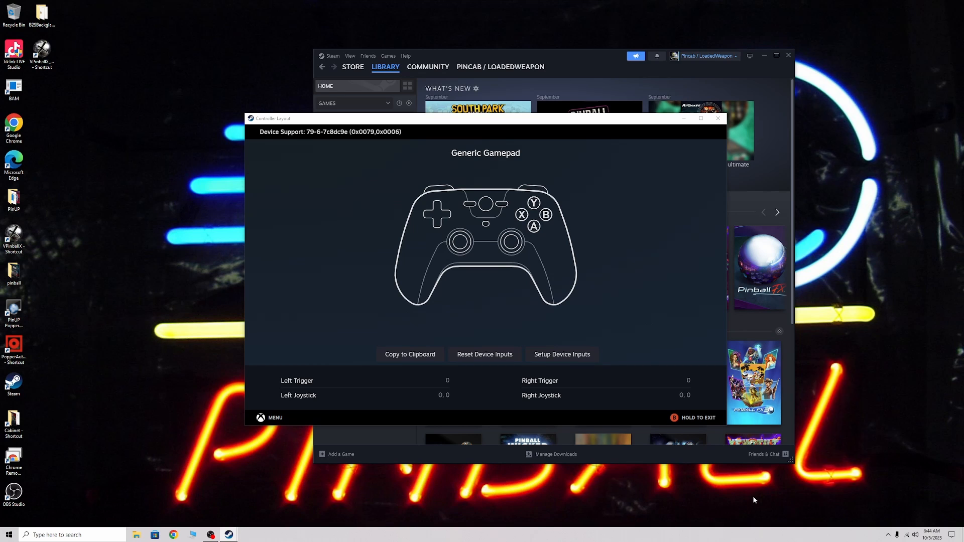
mouse_move(754, 315)
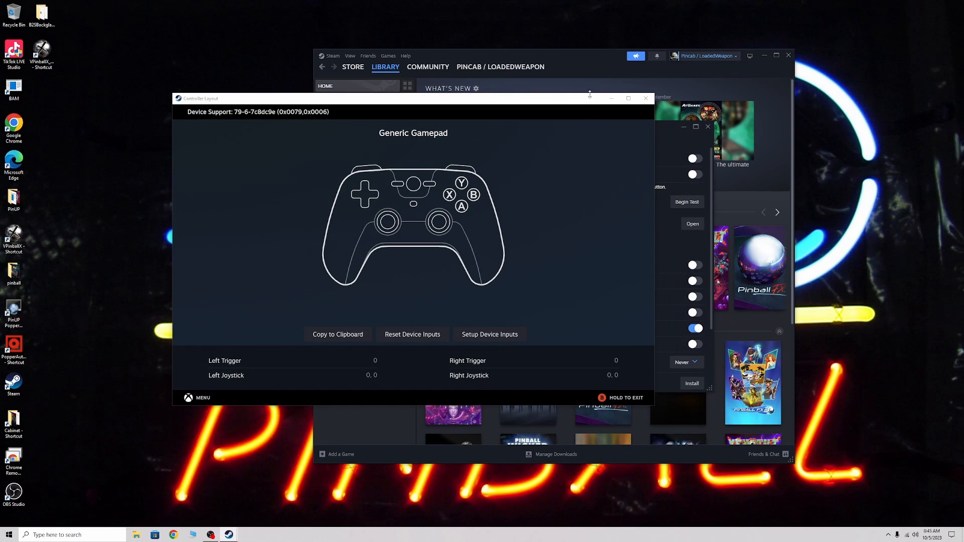
click(644, 99)
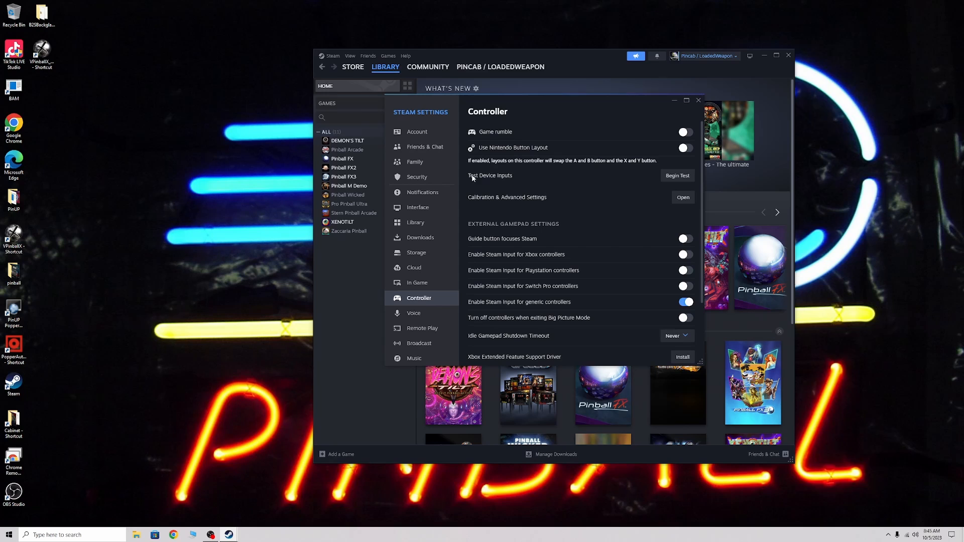
mouse_move(481, 177)
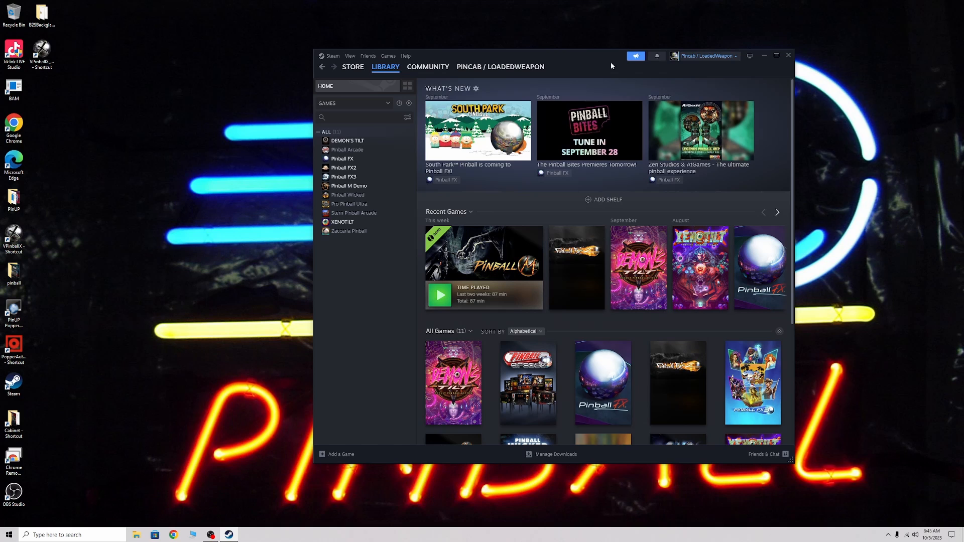
- Move the Steam library window further left on the desktop
drag(612, 65, 581, 58)
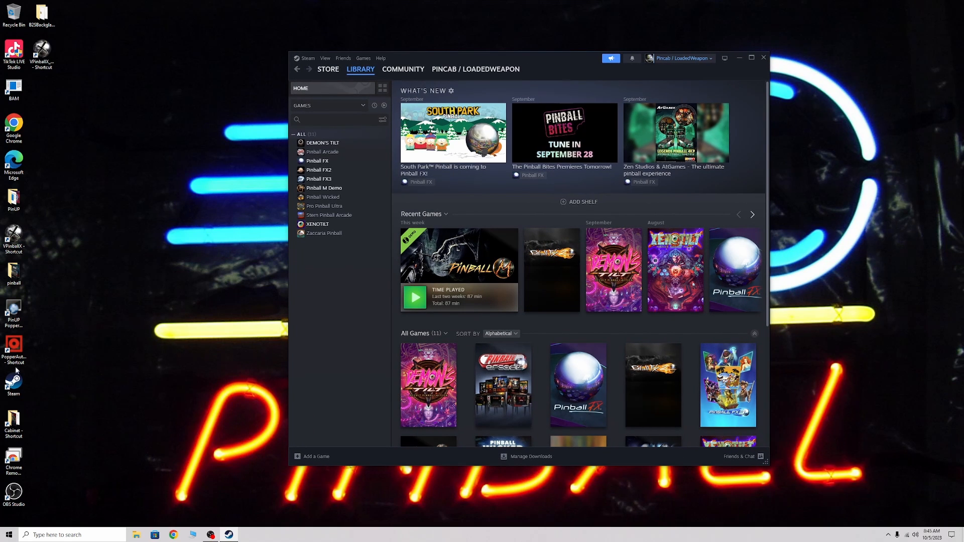
right_click(14, 381)
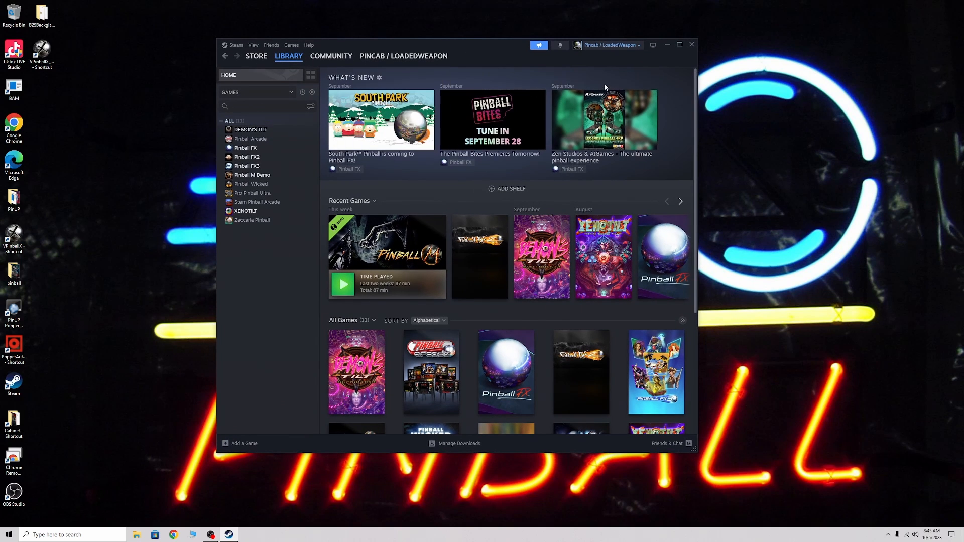
click(236, 44)
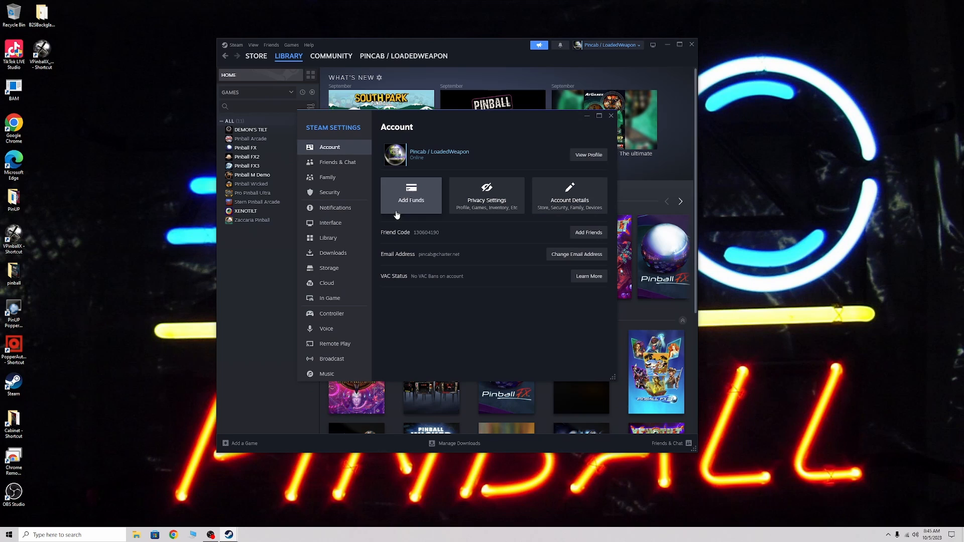
click(332, 313)
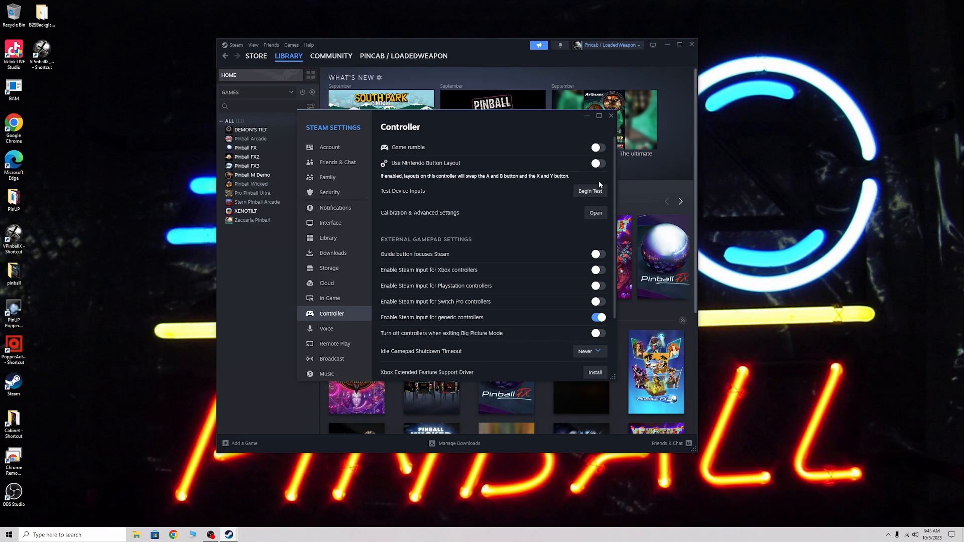
mouse_move(551, 214)
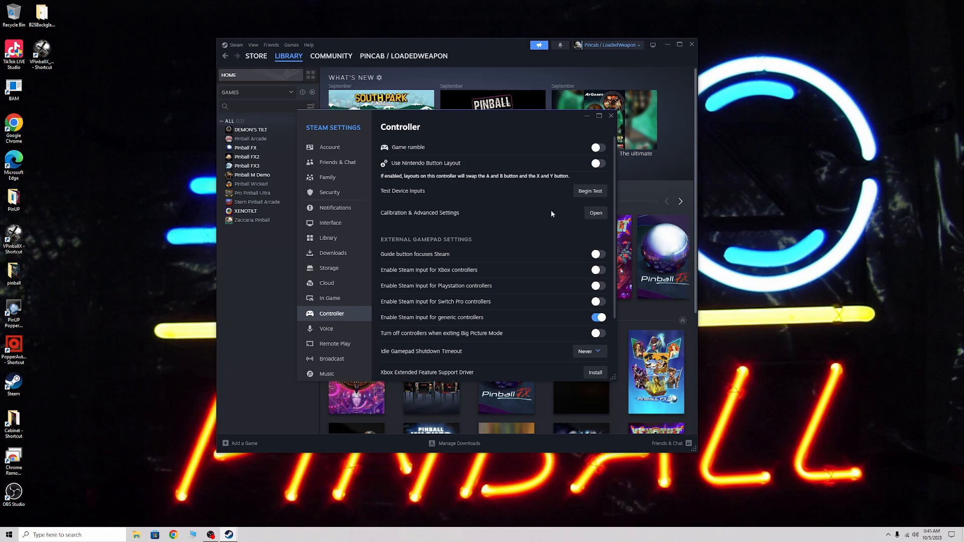
scroll(down, 3)
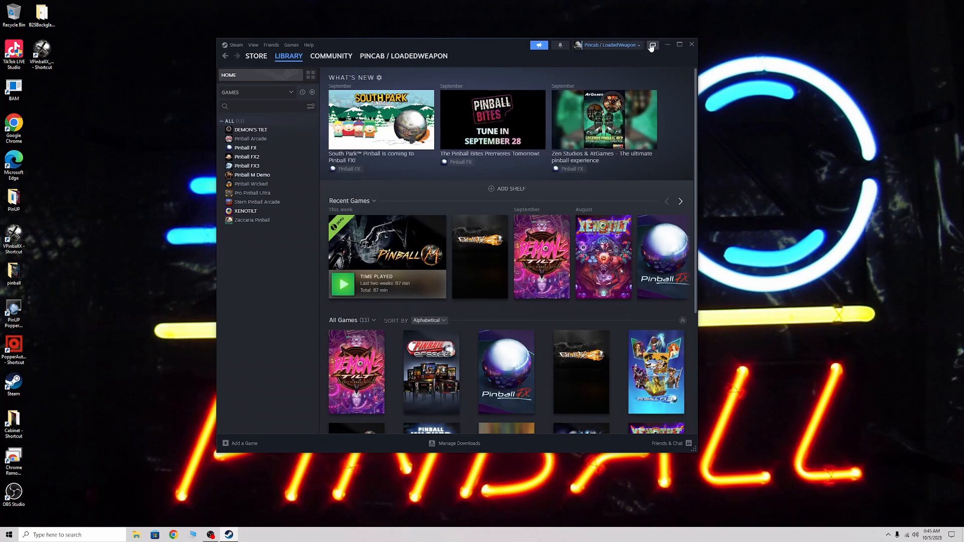
mouse_move(651, 45)
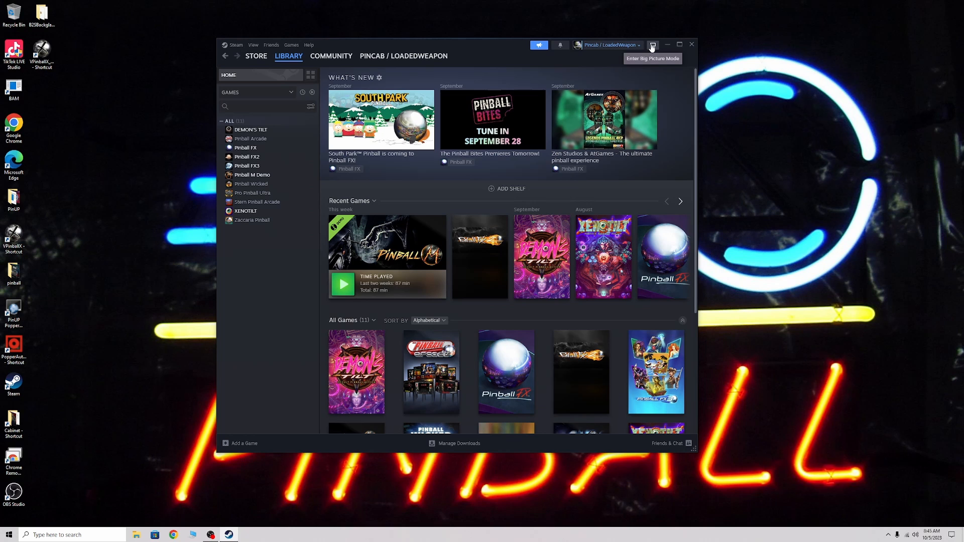
- Switch to Big Picture Mode and show its Controller settings with generic Steam Input on
click(668, 45)
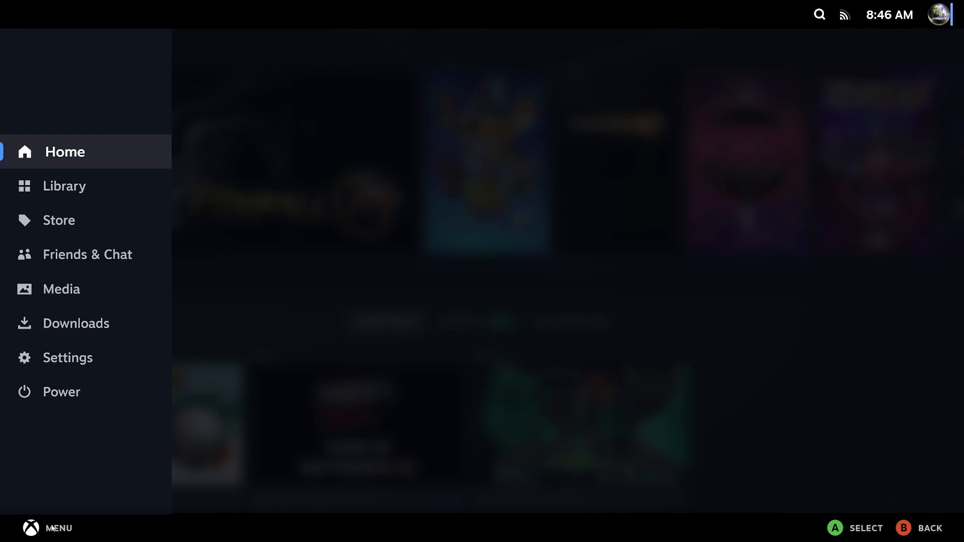
click(68, 357)
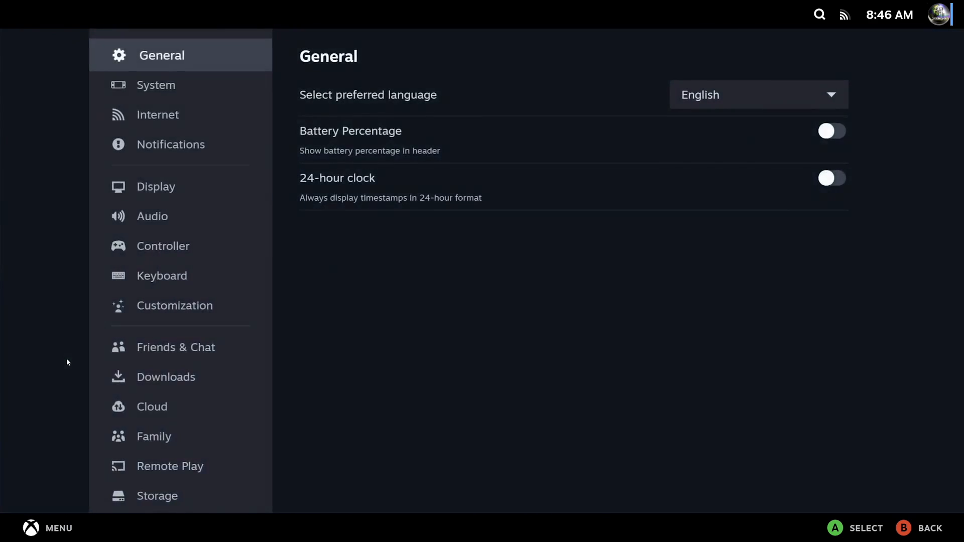
click(167, 245)
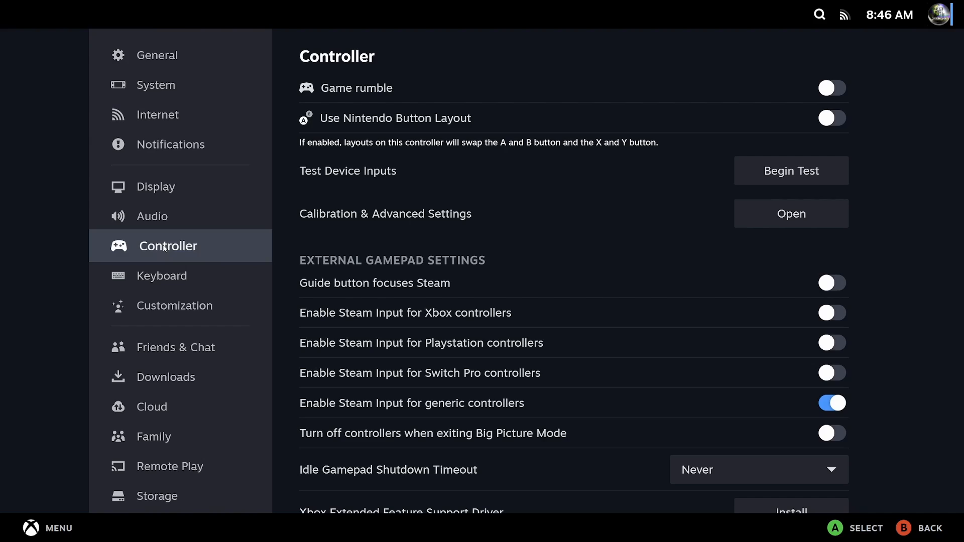
mouse_move(524, 151)
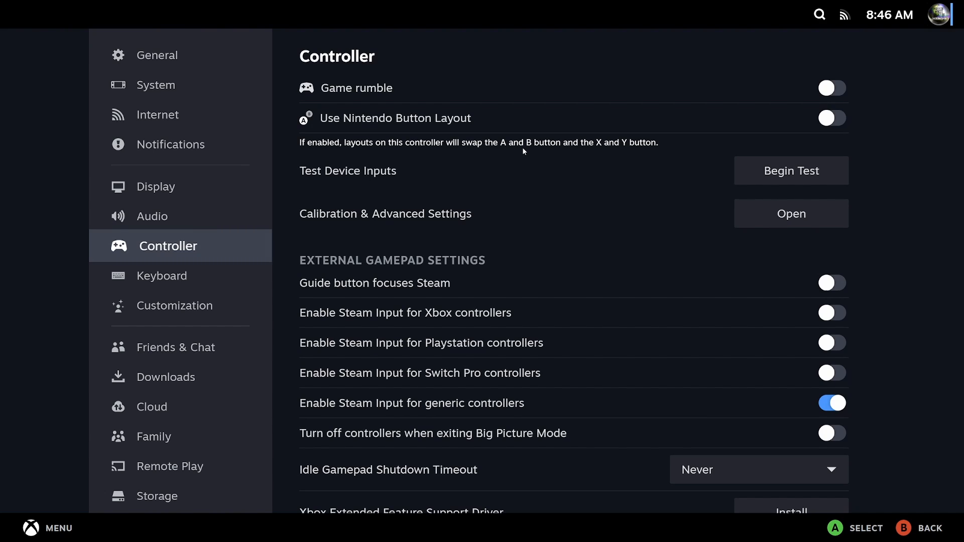
mouse_move(661, 138)
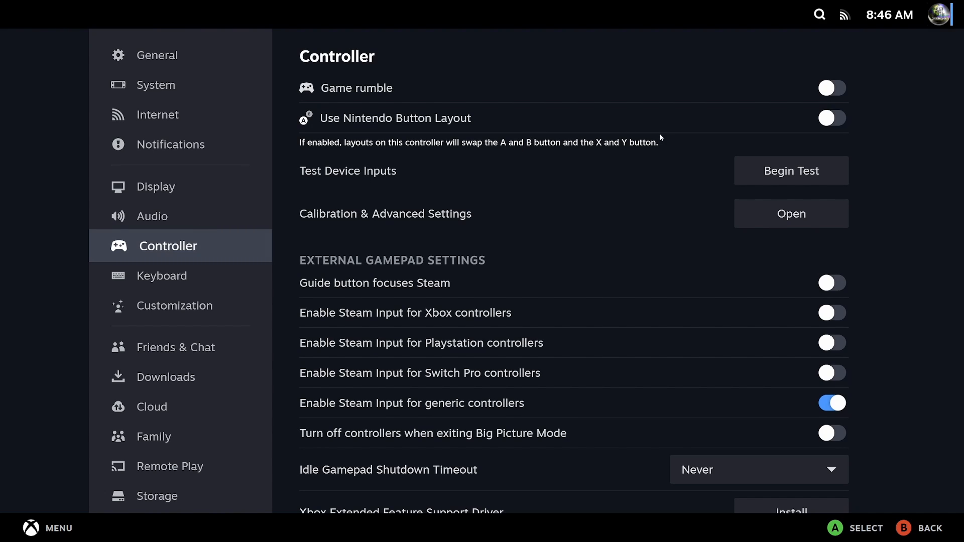
mouse_move(791, 175)
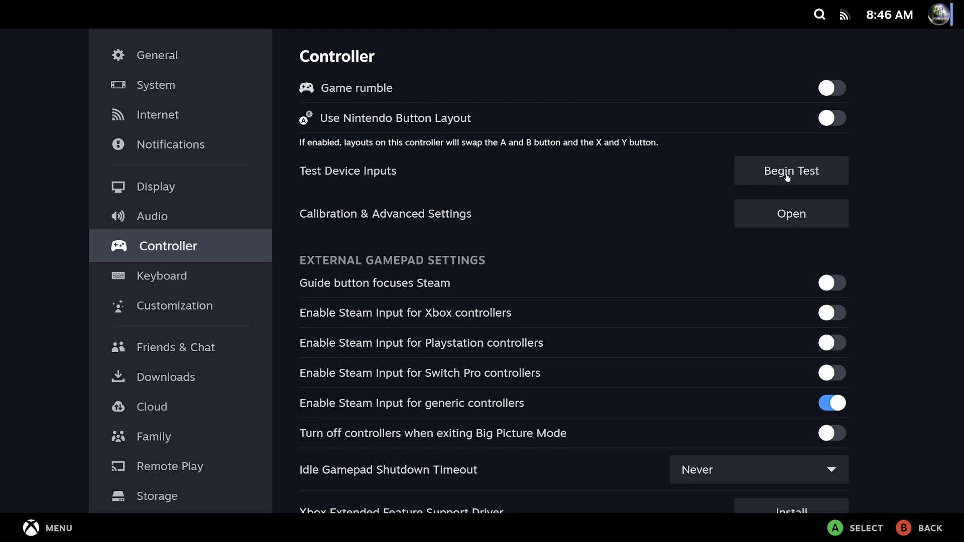
- Start the Test Device Inputs check for the Generic Gamepad
click(791, 170)
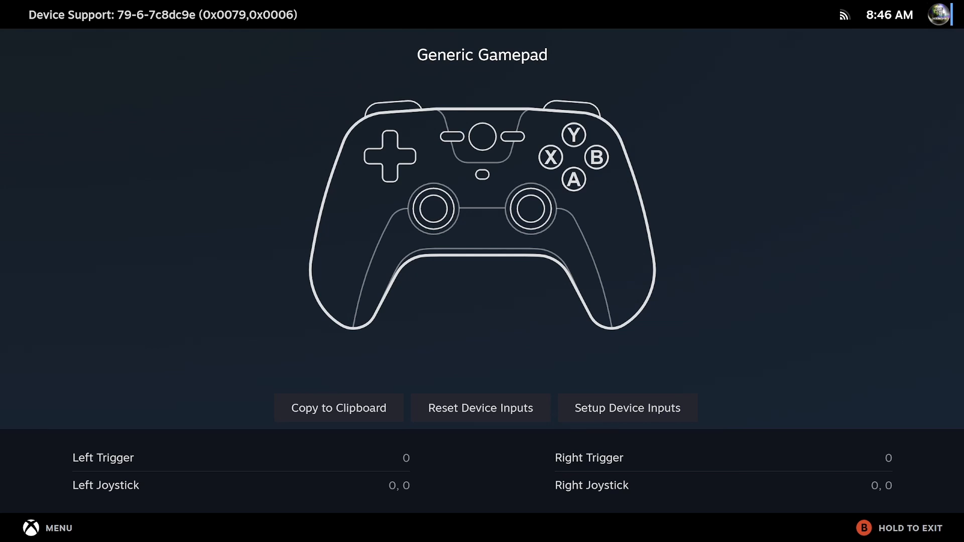
mouse_move(647, 306)
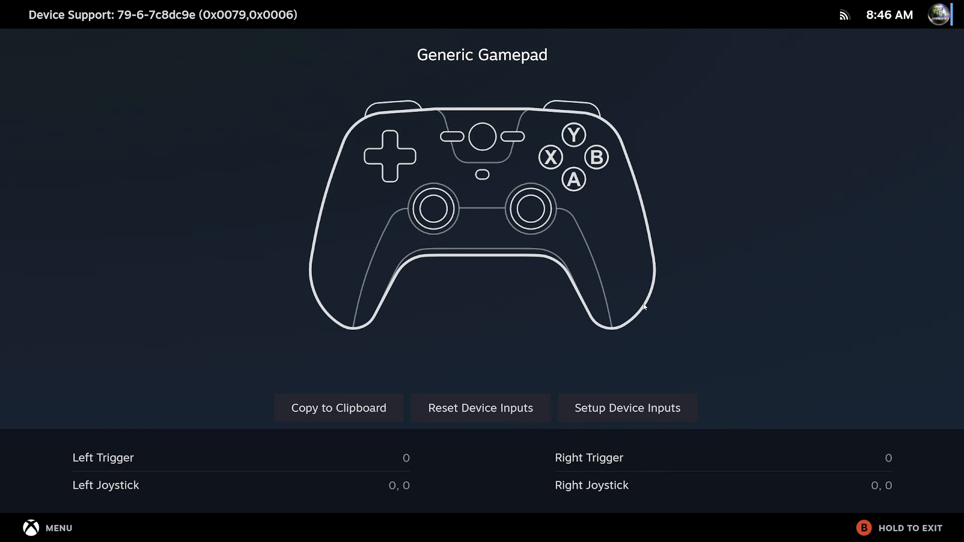
mouse_move(655, 282)
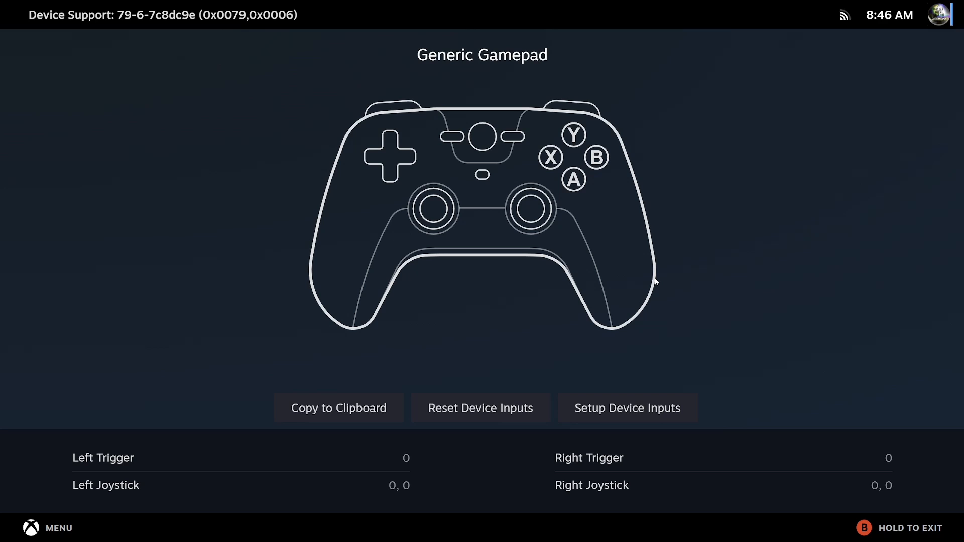
mouse_move(575, 370)
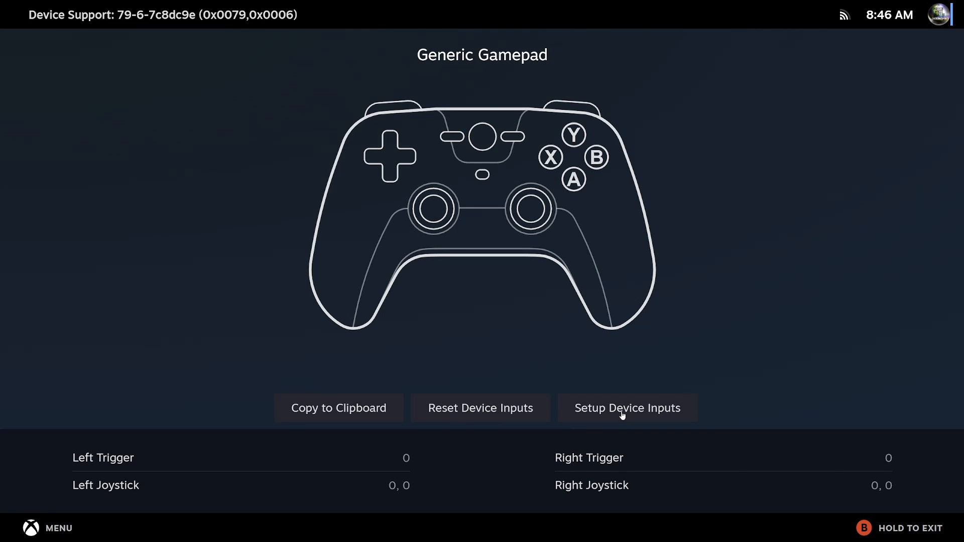
- Run Setup Device Inputs, pressing encoder buttons for each prompted gamepad button
click(627, 408)
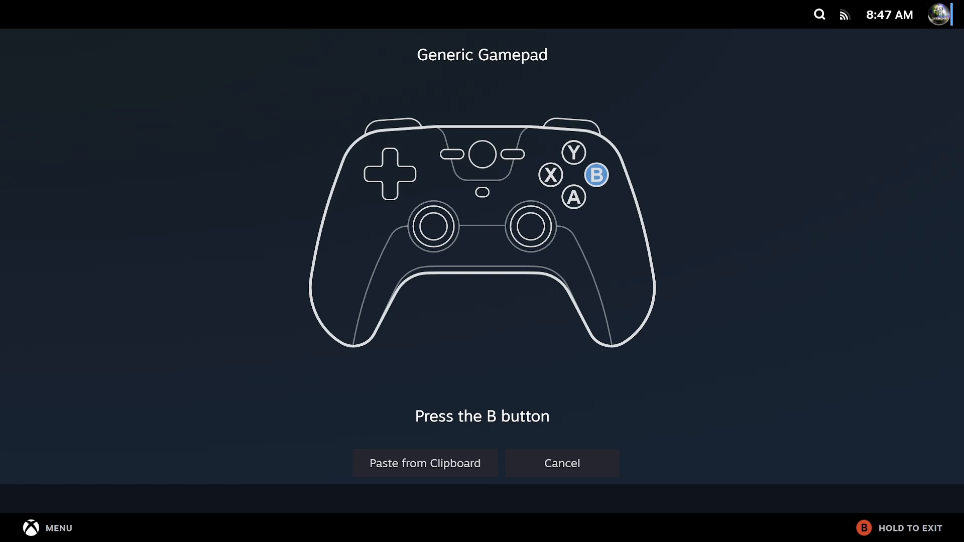
key(b)
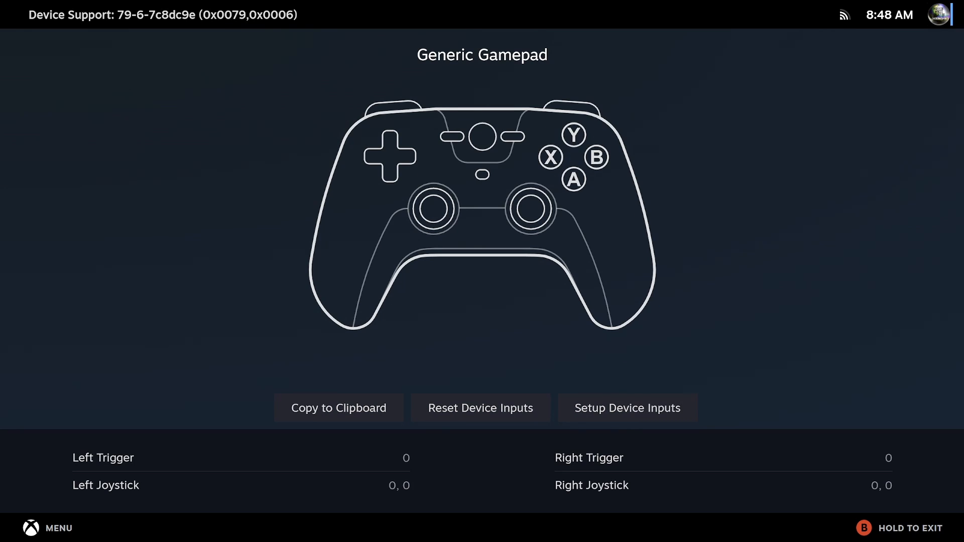
mouse_move(157, 150)
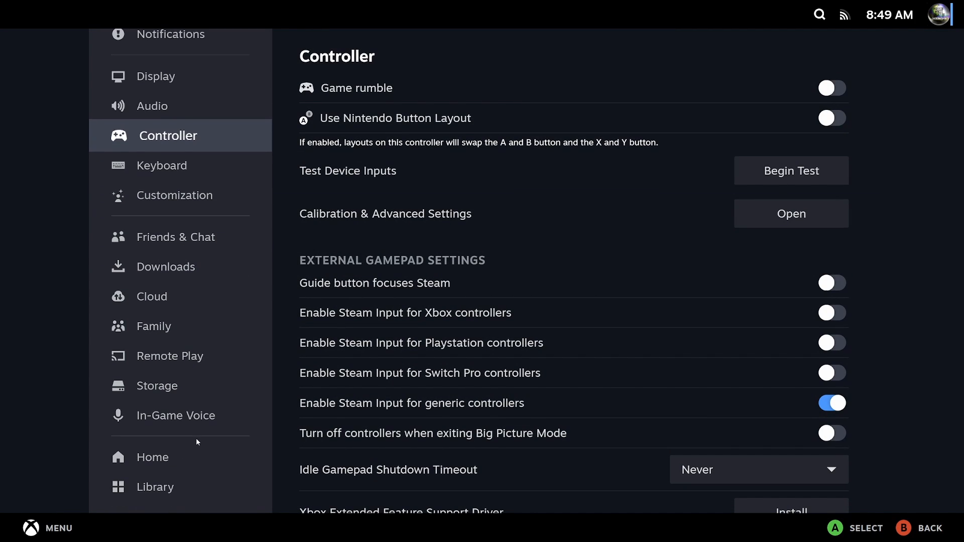
- Exit Big Picture Mode via Menu > Power to return to desktop Steam
click(30, 528)
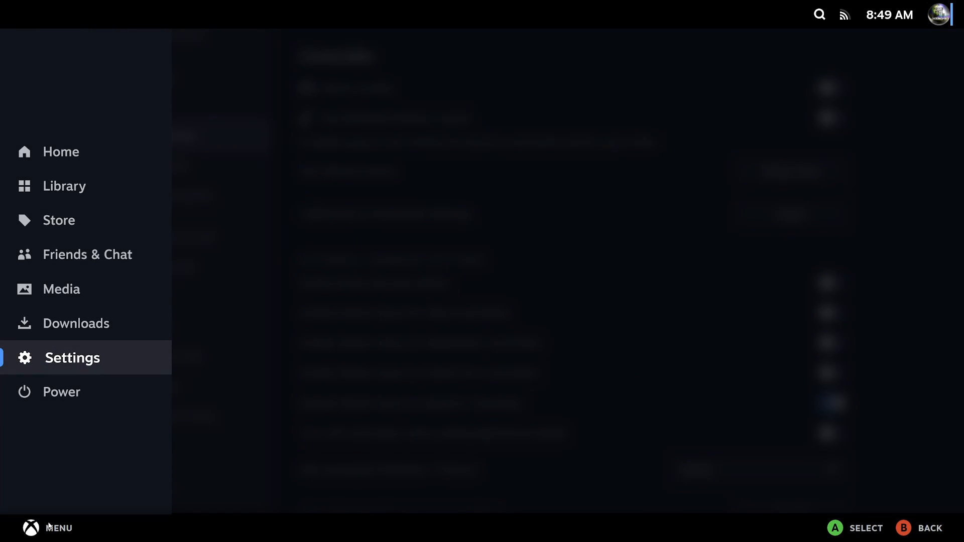
click(61, 392)
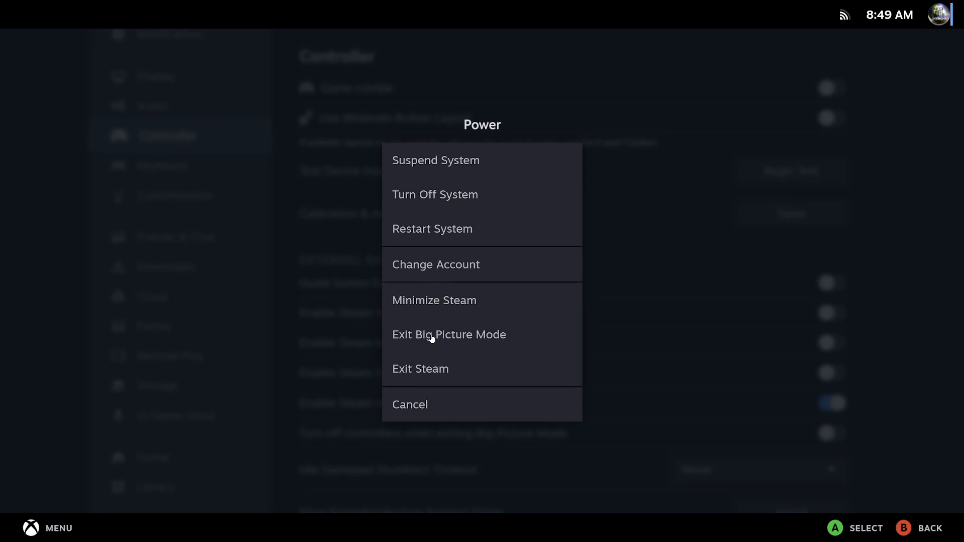
click(449, 335)
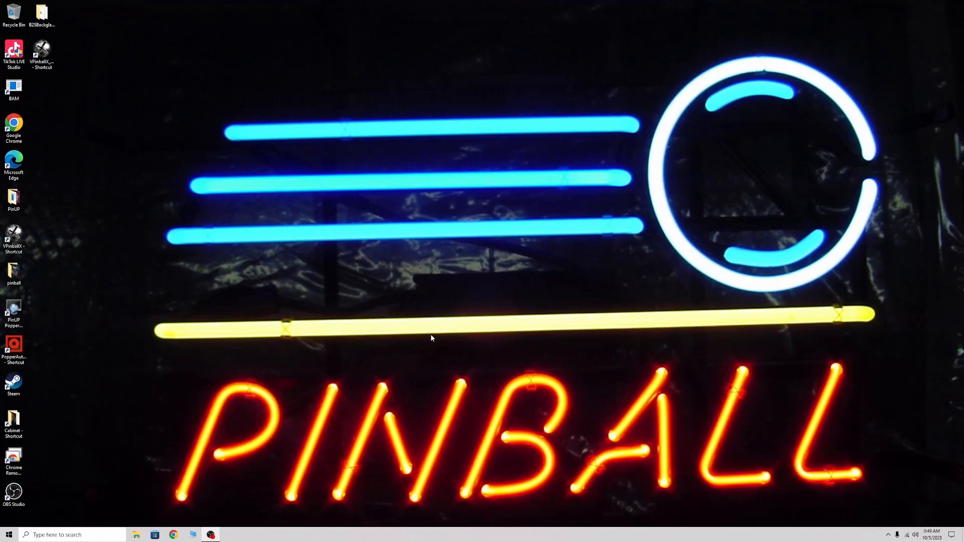
mouse_move(404, 323)
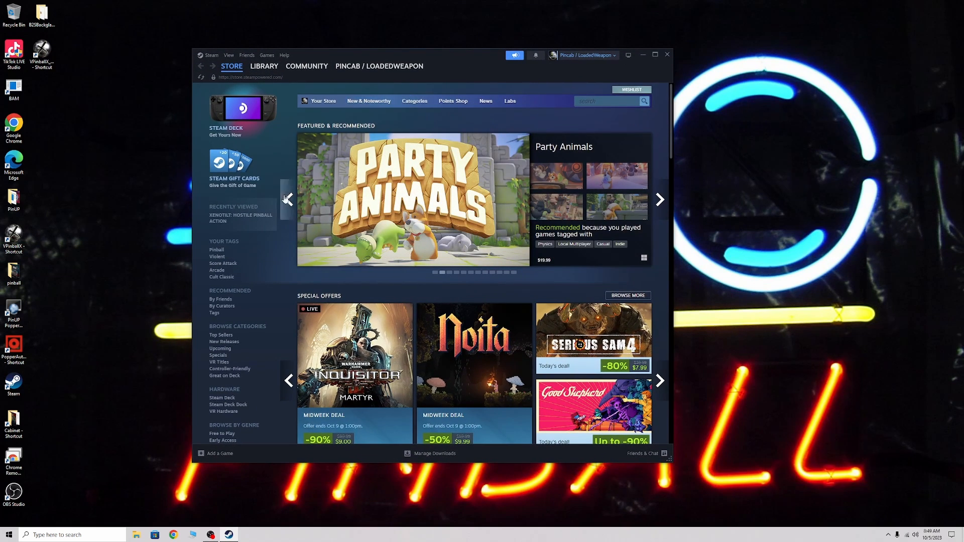
- Set Pinball FX's controller override to Enable Steam Input
click(267, 56)
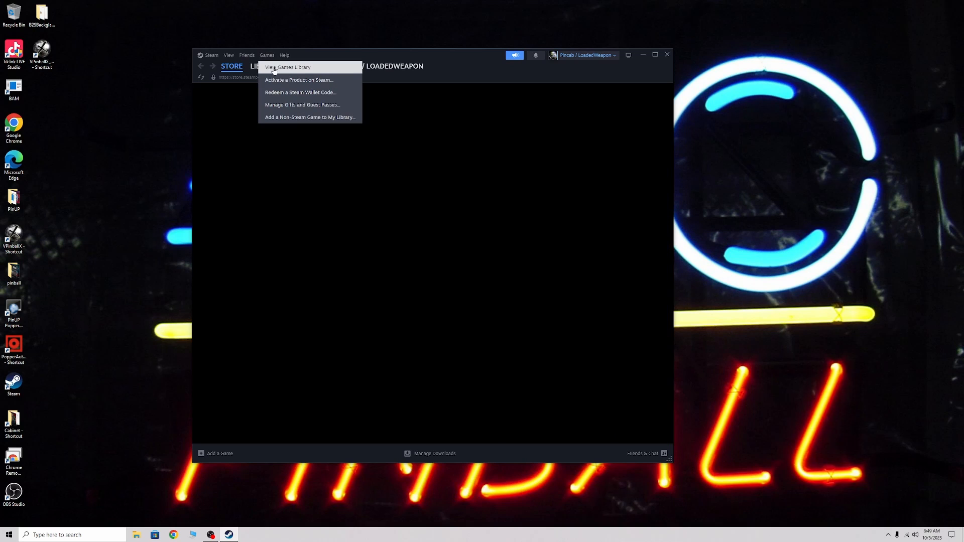
click(287, 66)
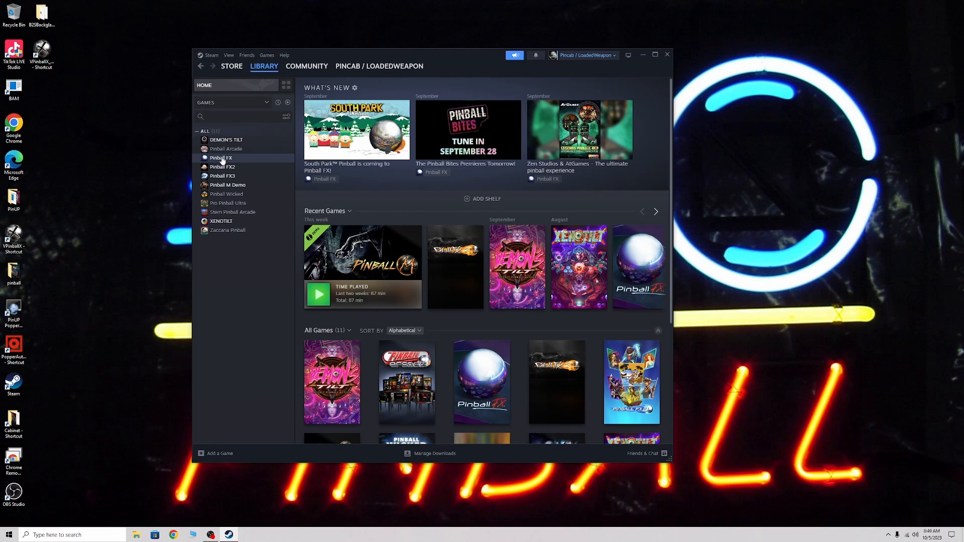
right_click(221, 157)
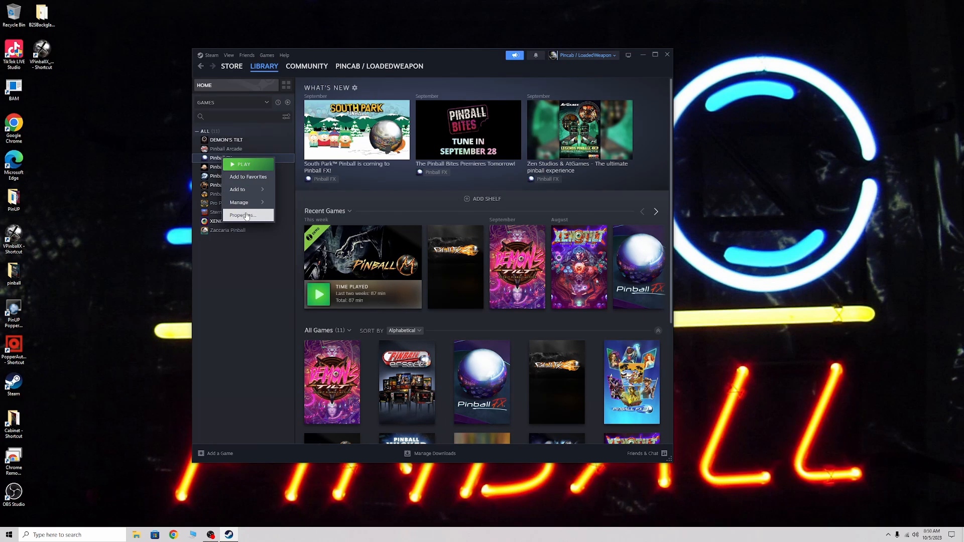
click(243, 214)
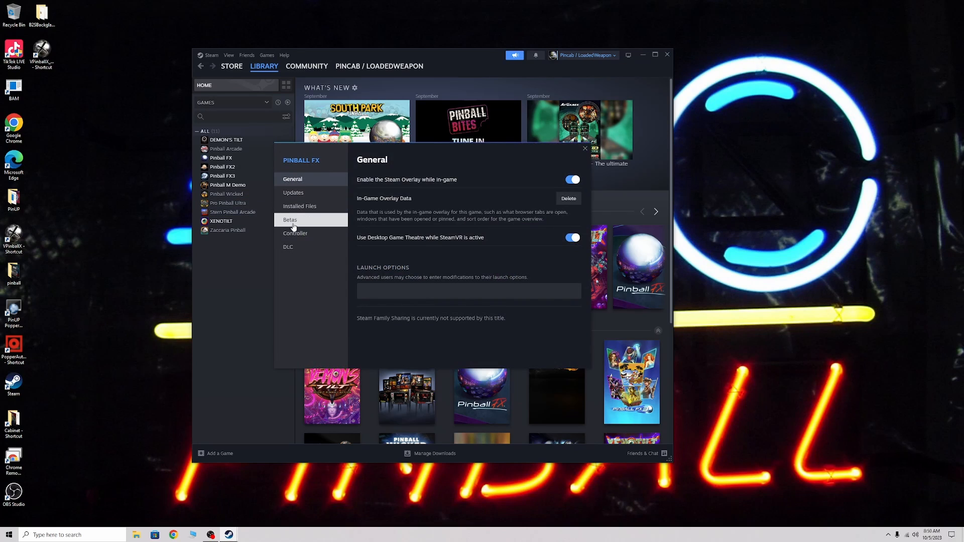
click(295, 233)
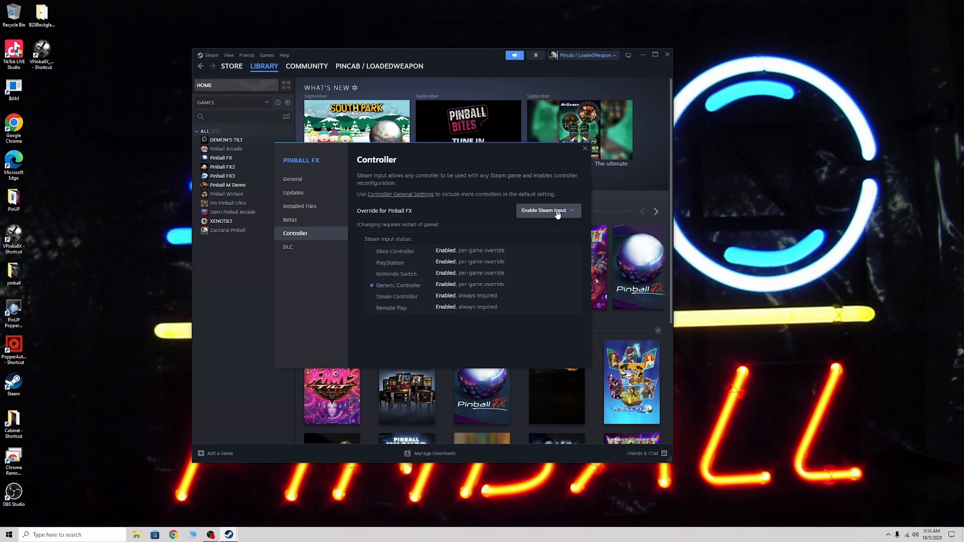
click(547, 211)
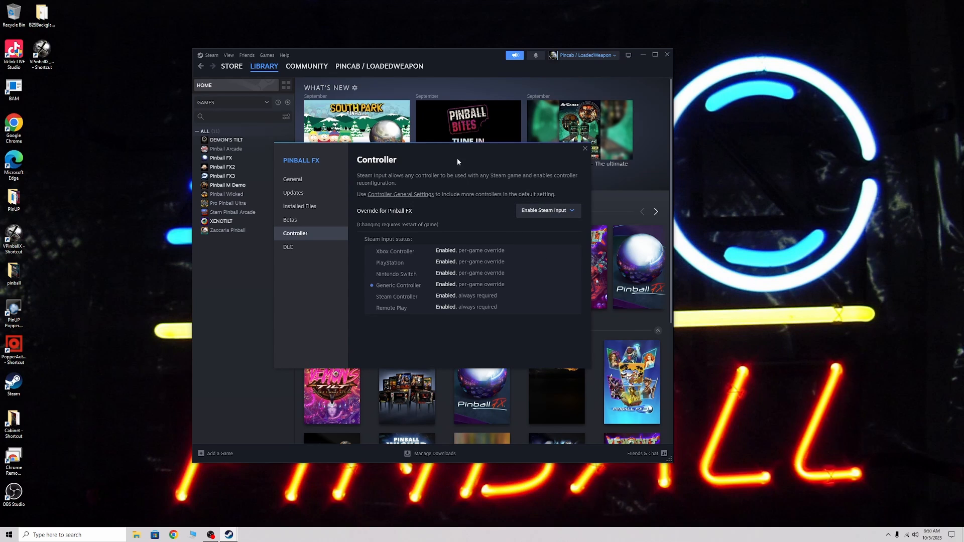
mouse_move(430, 233)
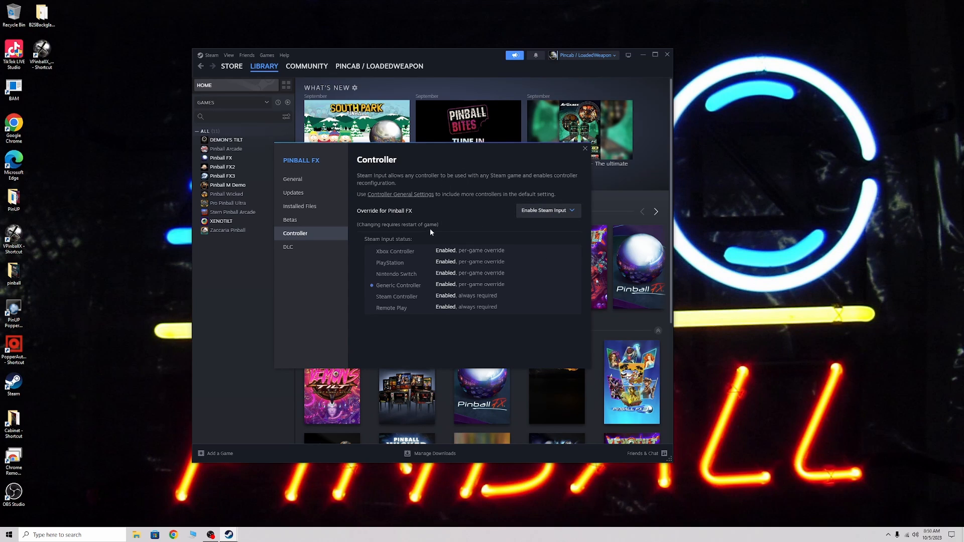
mouse_move(312, 235)
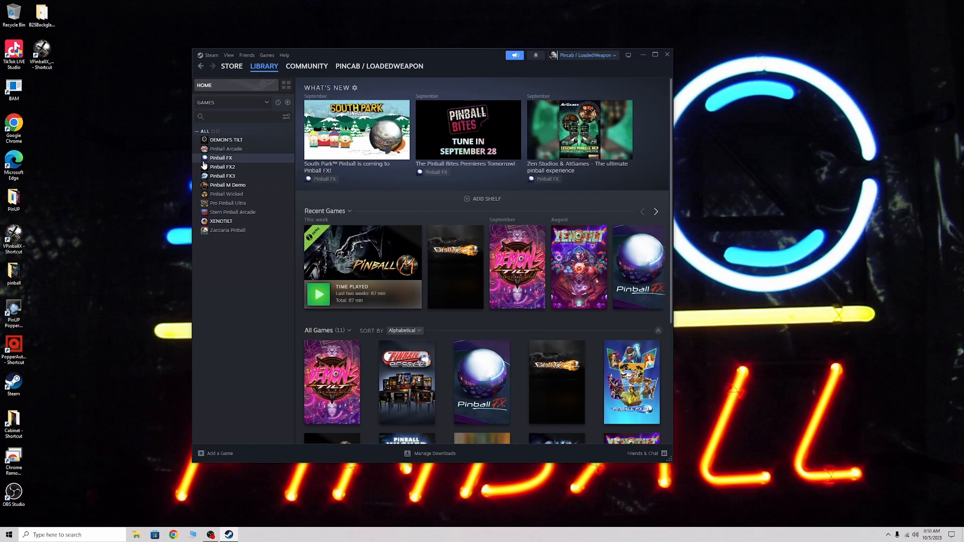
- Check Pinball FX2's controller settings and close its properties
right_click(222, 166)
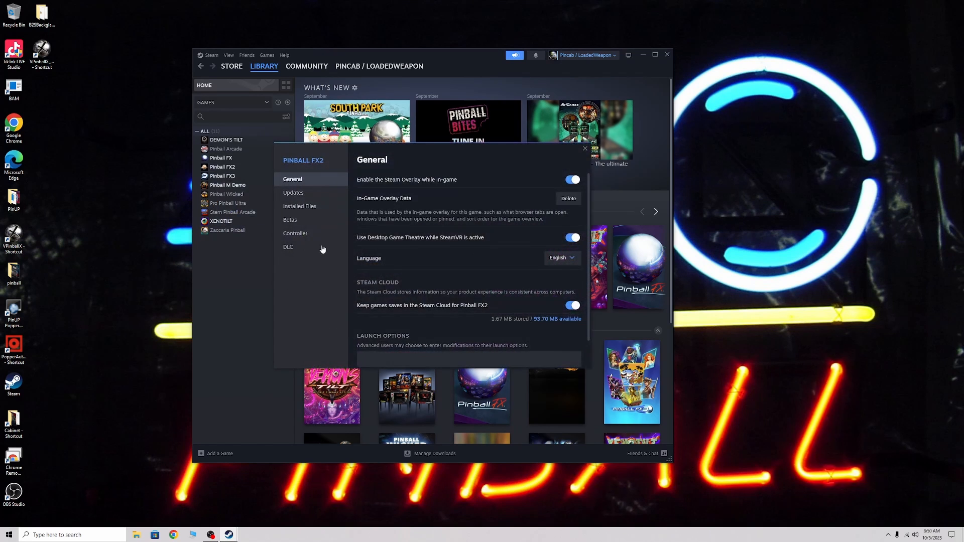
click(295, 233)
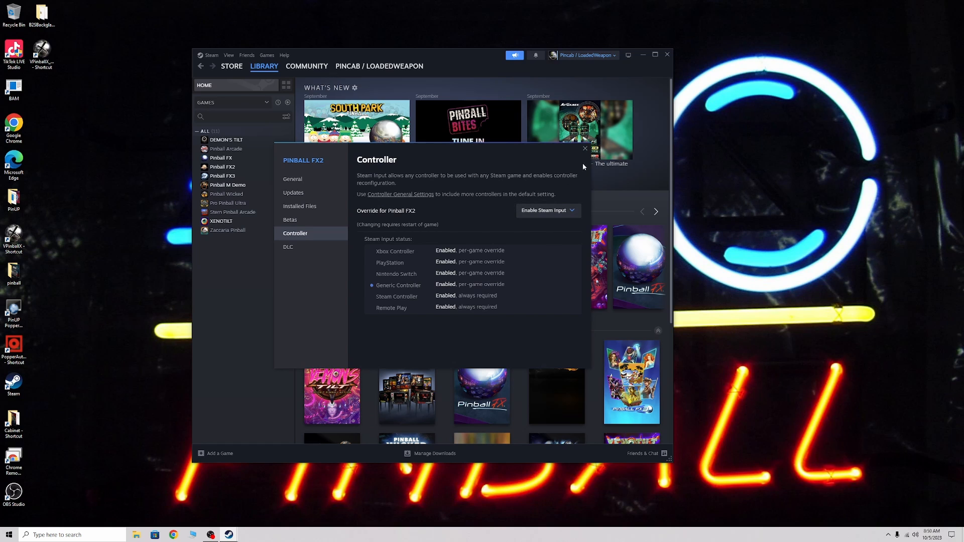
click(583, 149)
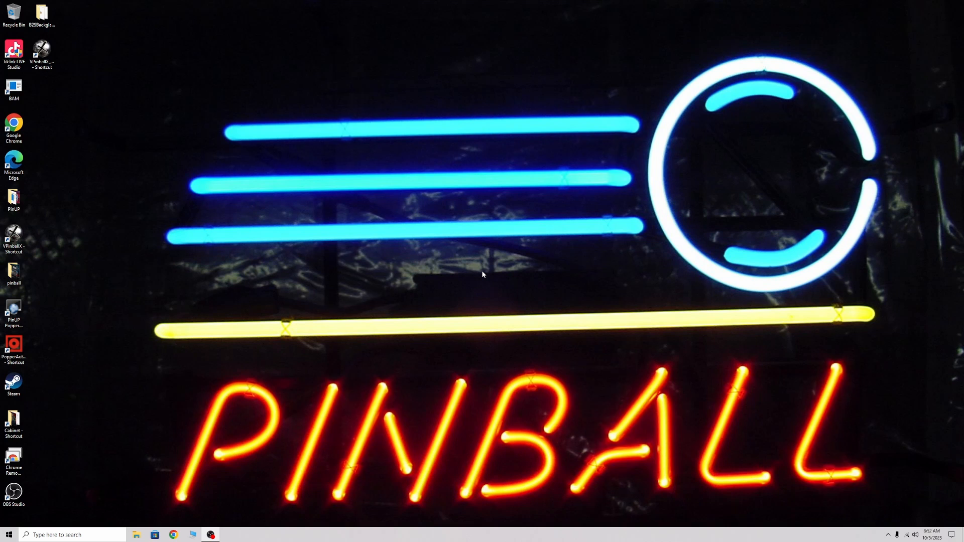
mouse_move(457, 240)
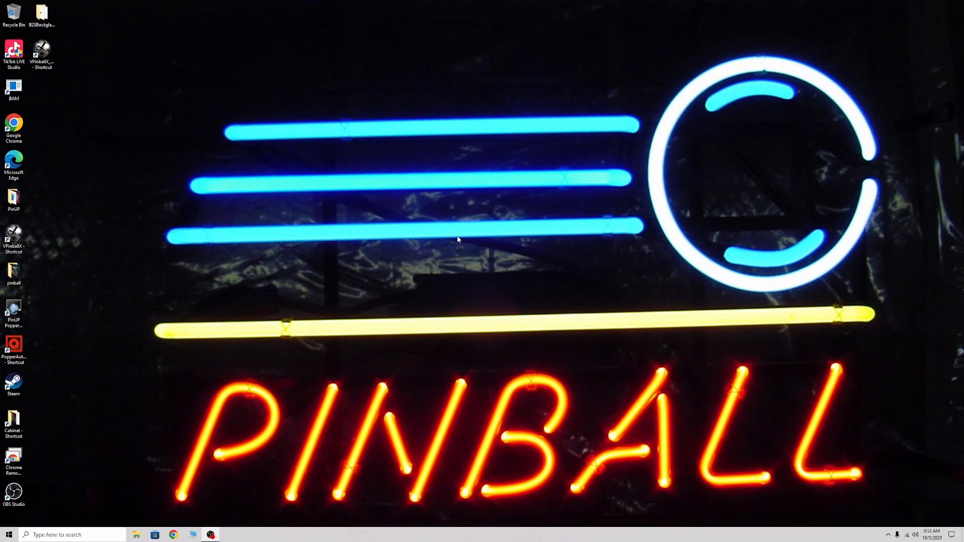
mouse_move(457, 240)
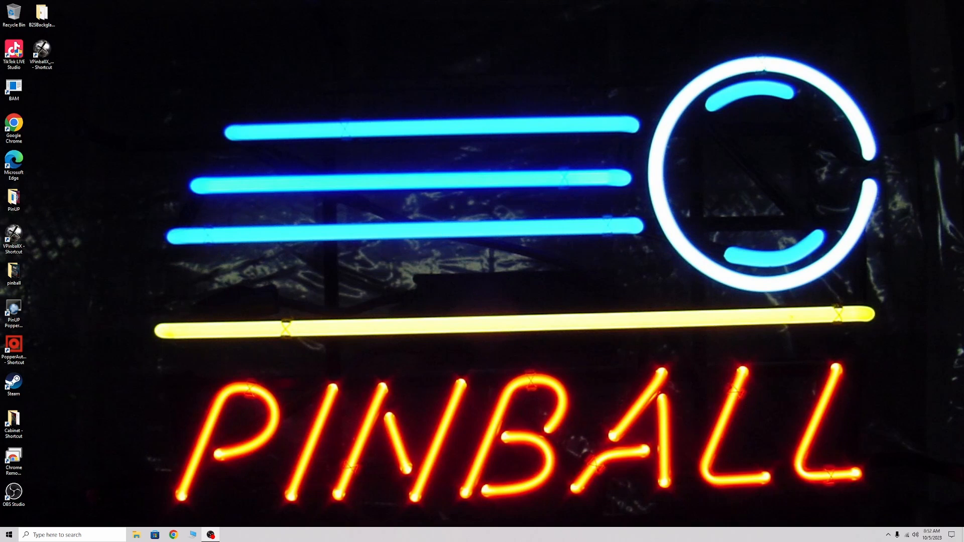